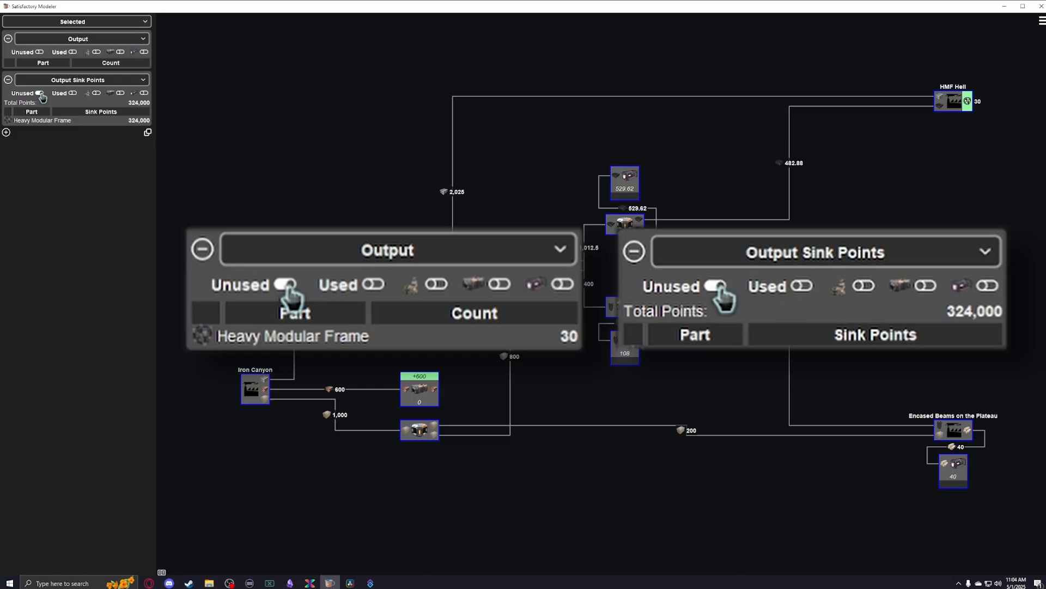
- Toggle Unused on so the Output and Sink Points sections count 30 Heavy Modular Frames (324,000 points)
click(1037, 20)
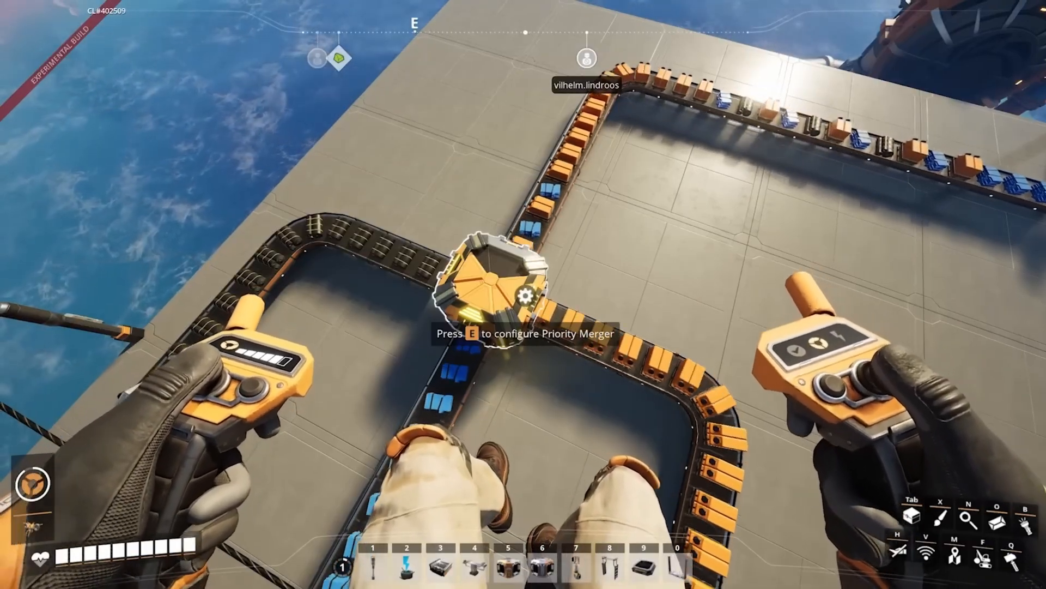
- Configure the Priority Merger where the two belt loops join (E)
key(e)
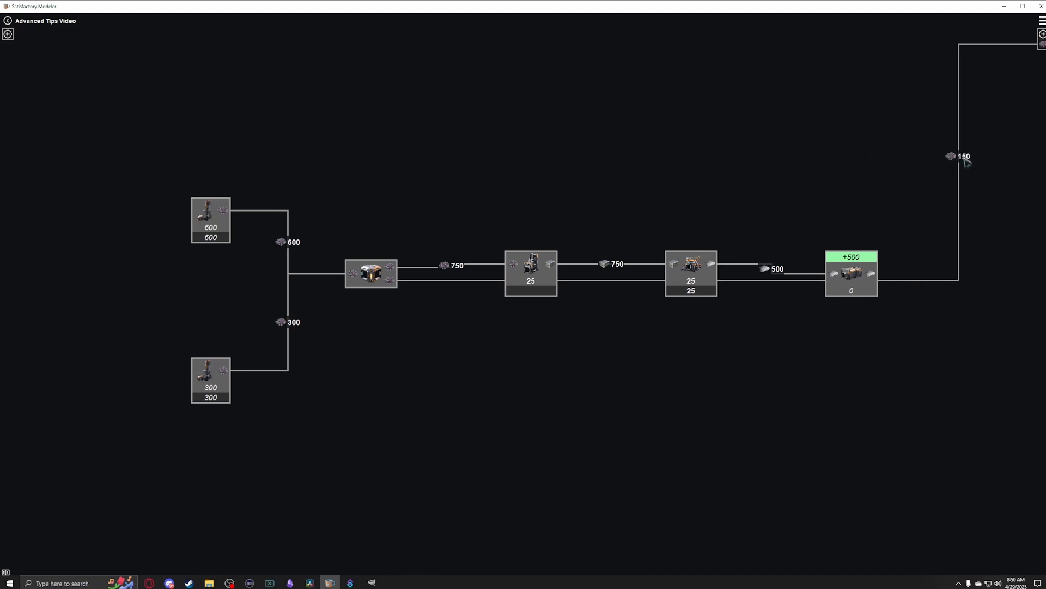
- Reroute the 150 link from the final machine by dragging new bends into its path
drag(959, 157, 953, 273)
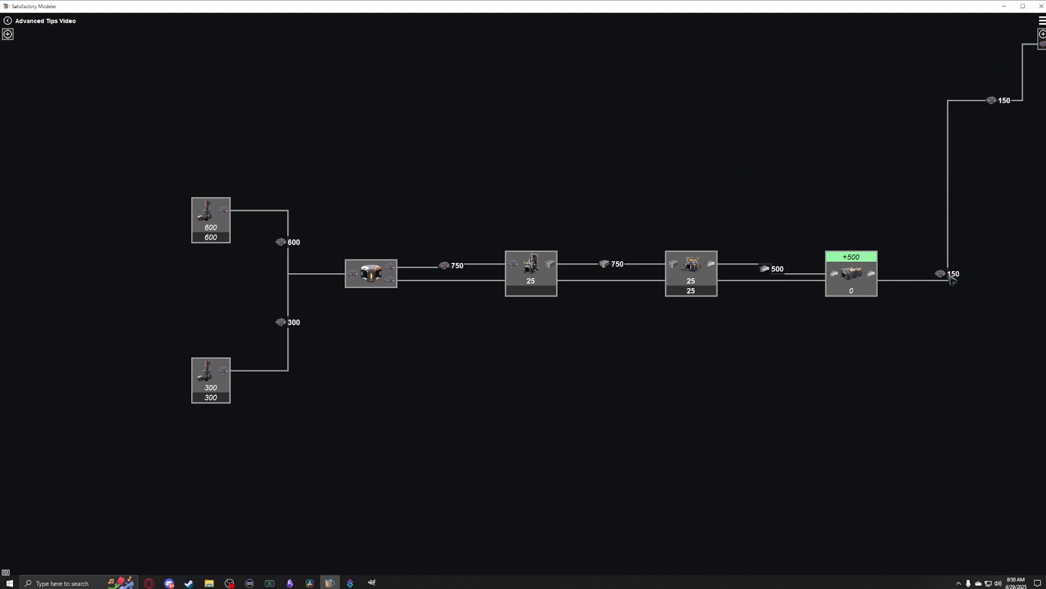
drag(942, 273, 455, 402)
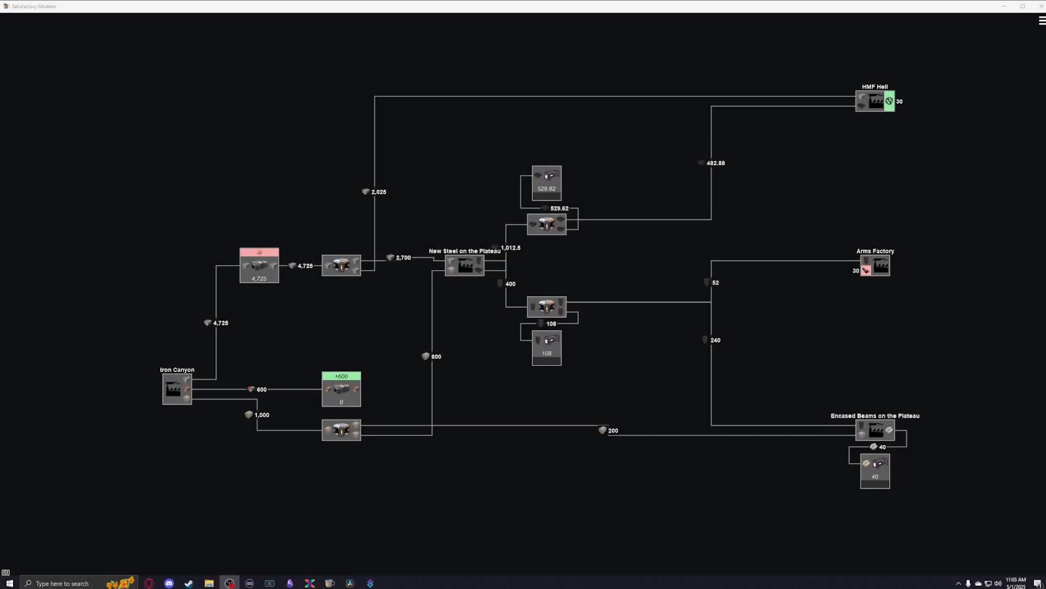
mouse_move(187, 512)
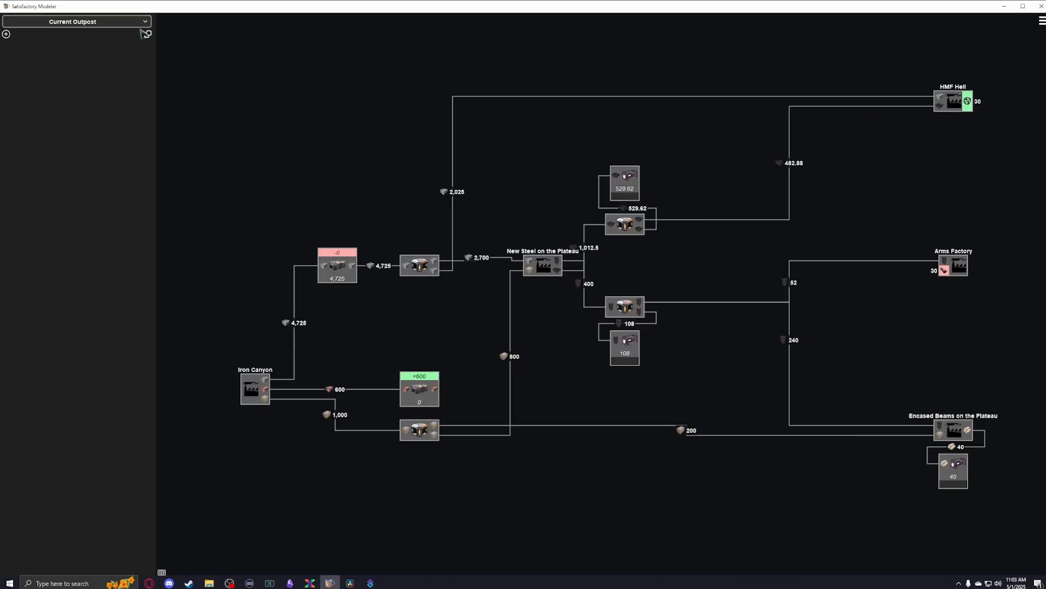
- Set the statistics scope to Selected with every node in the multi-factory plan selected
click(75, 21)
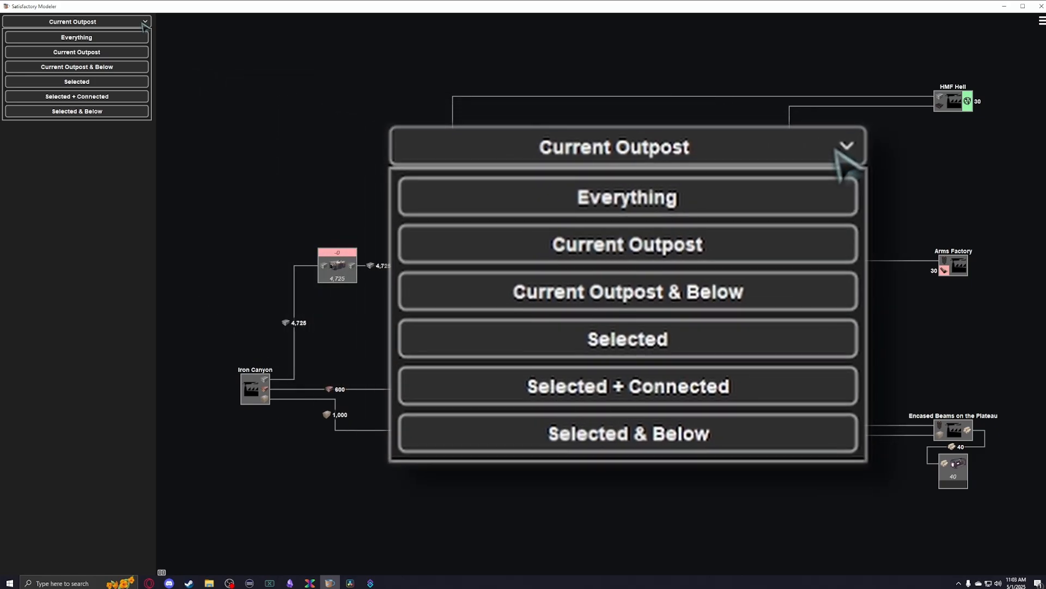
click(628, 197)
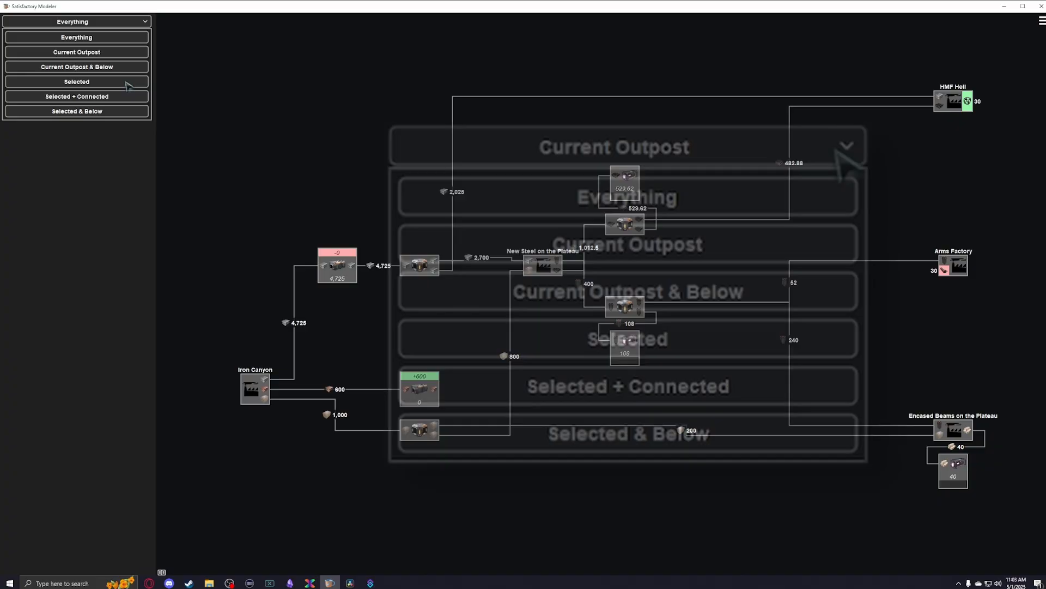
click(76, 81)
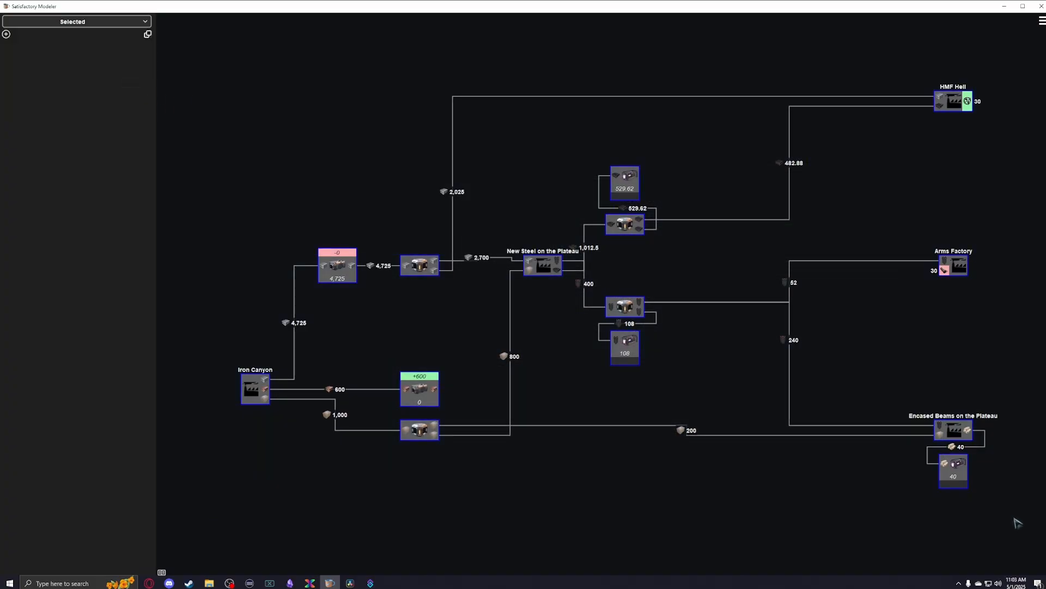
mouse_move(849, 530)
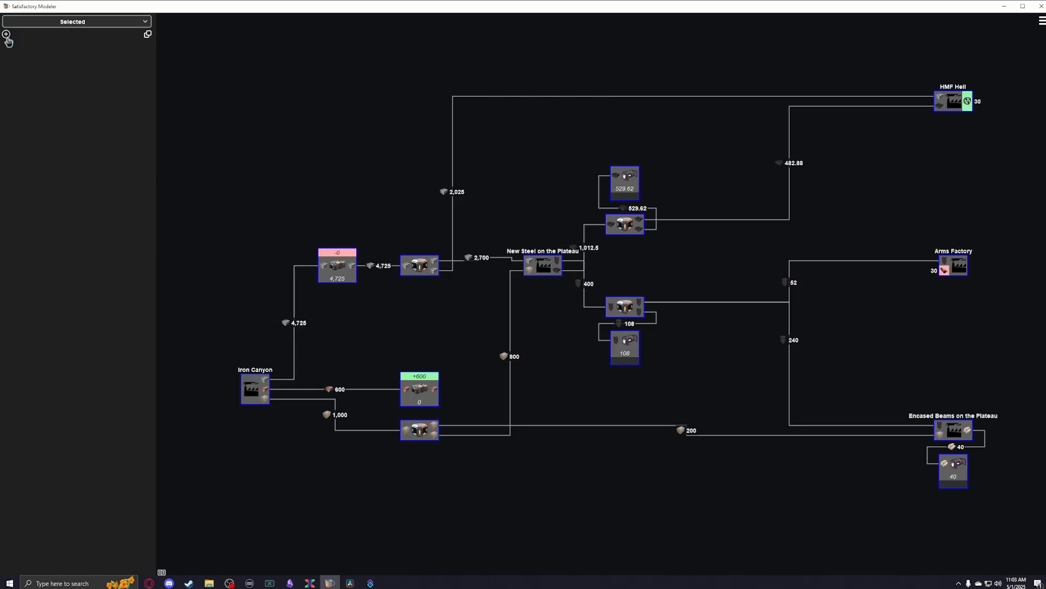
- Add an Output statistics section and toggle off Used and a category filter, leaving it empty
click(7, 36)
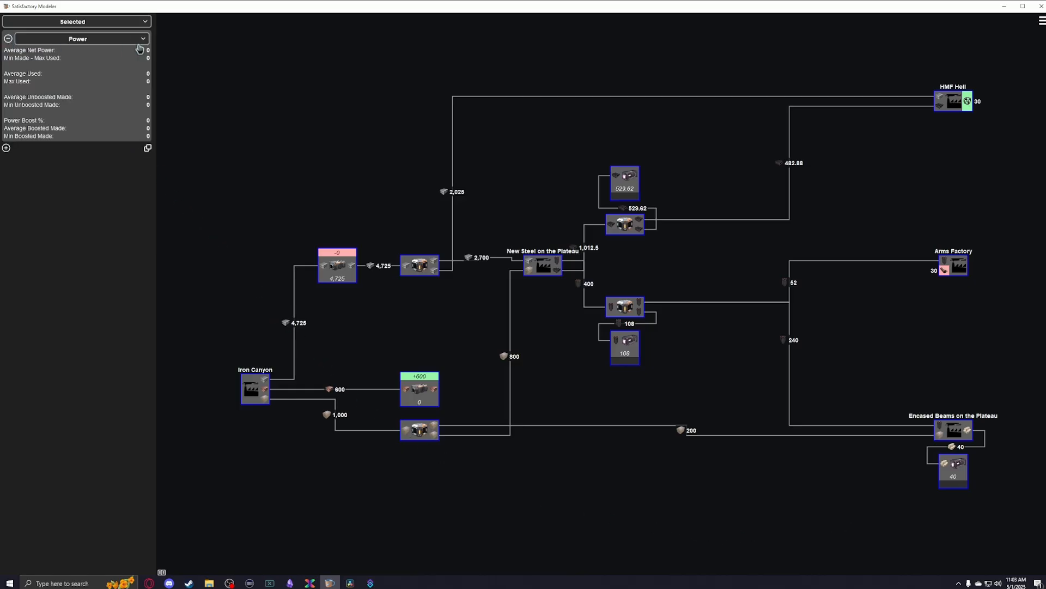
click(79, 39)
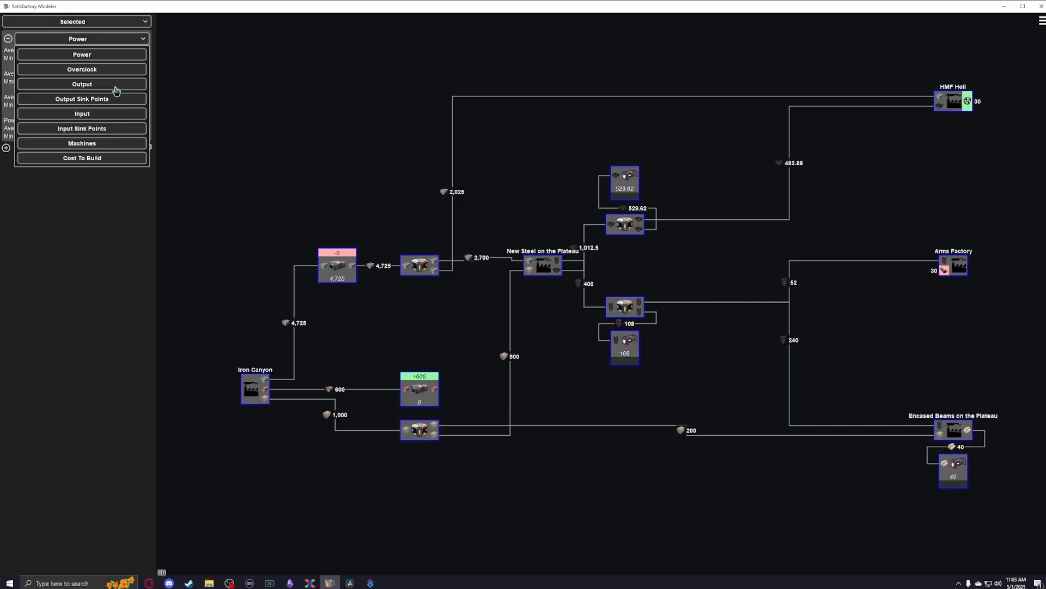
click(81, 84)
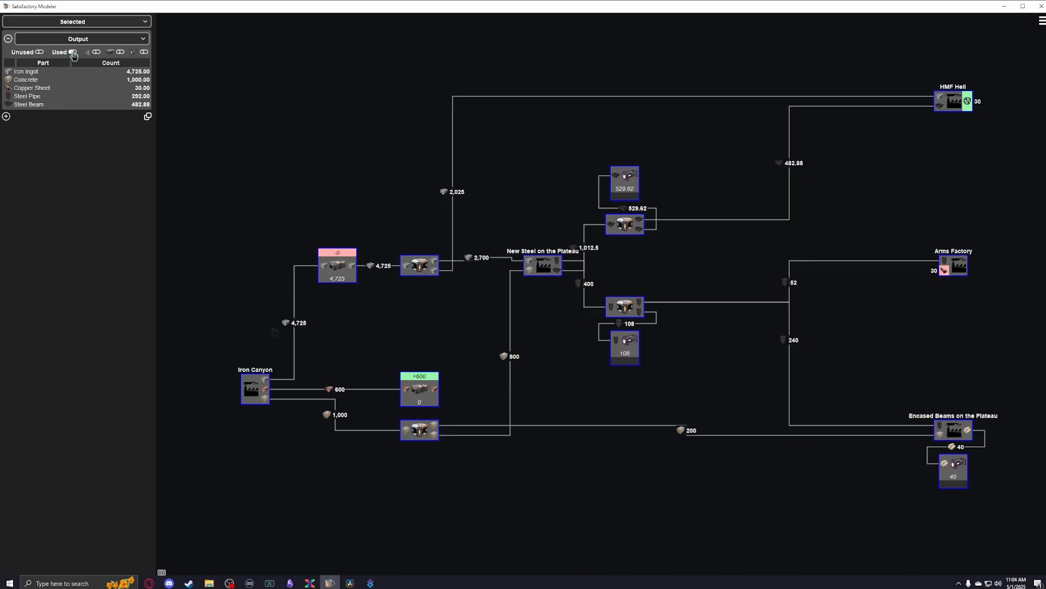
click(95, 53)
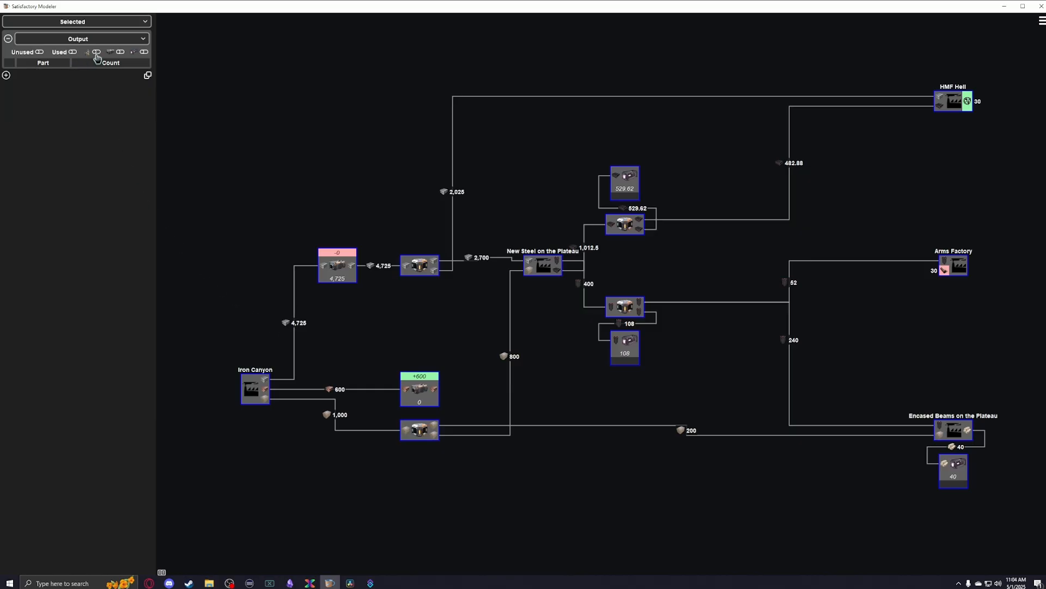
click(8, 75)
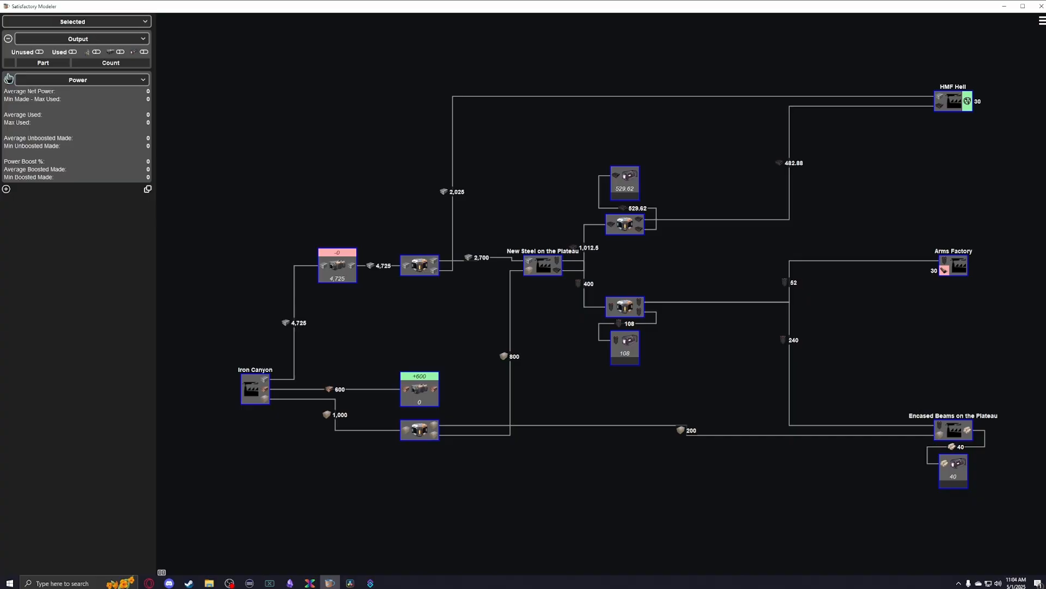
- Set the second statistics section's type to Output Sink Points, totalling 0 points
click(77, 80)
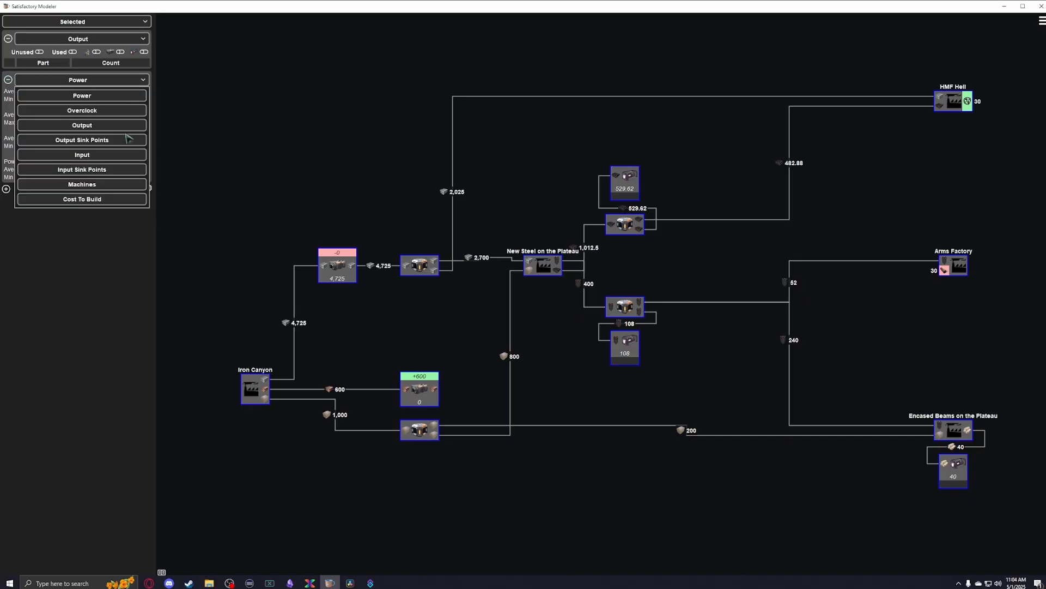
click(82, 140)
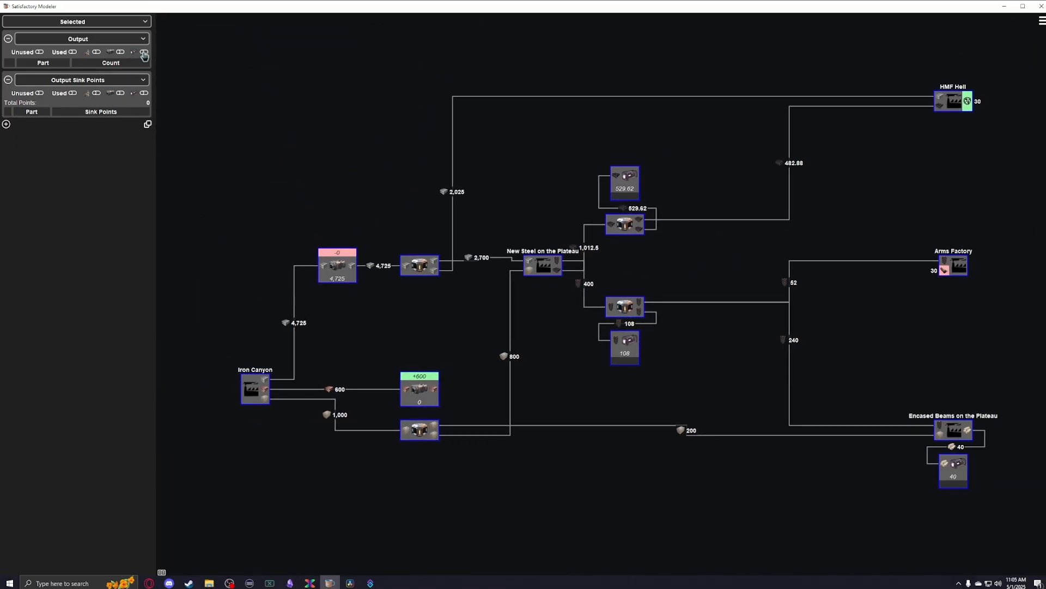
- Toggle a part category on and off in output counts and remove the extra Power section
click(143, 52)
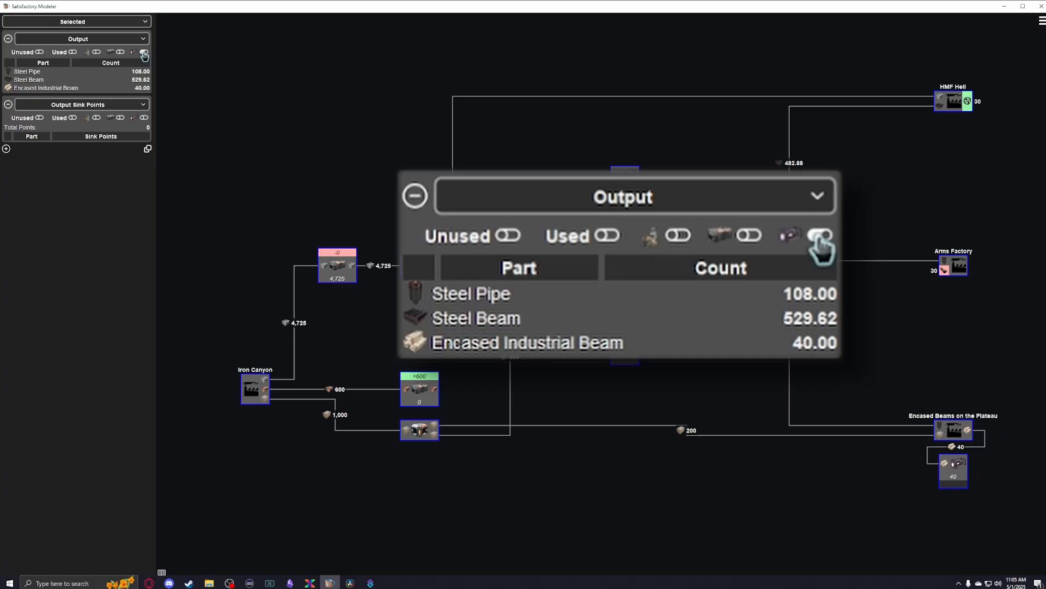
click(819, 235)
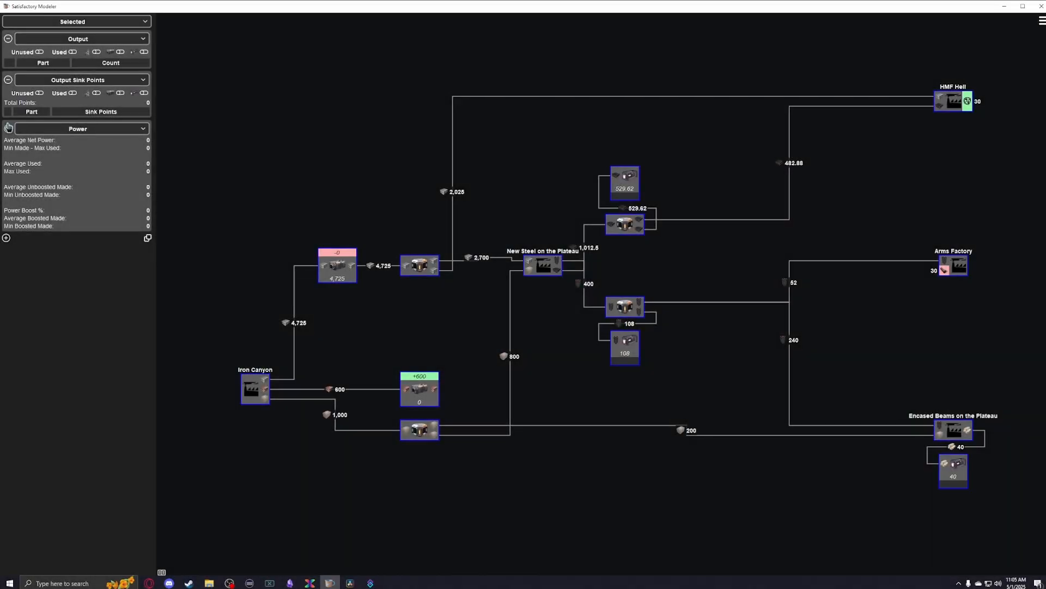
click(78, 128)
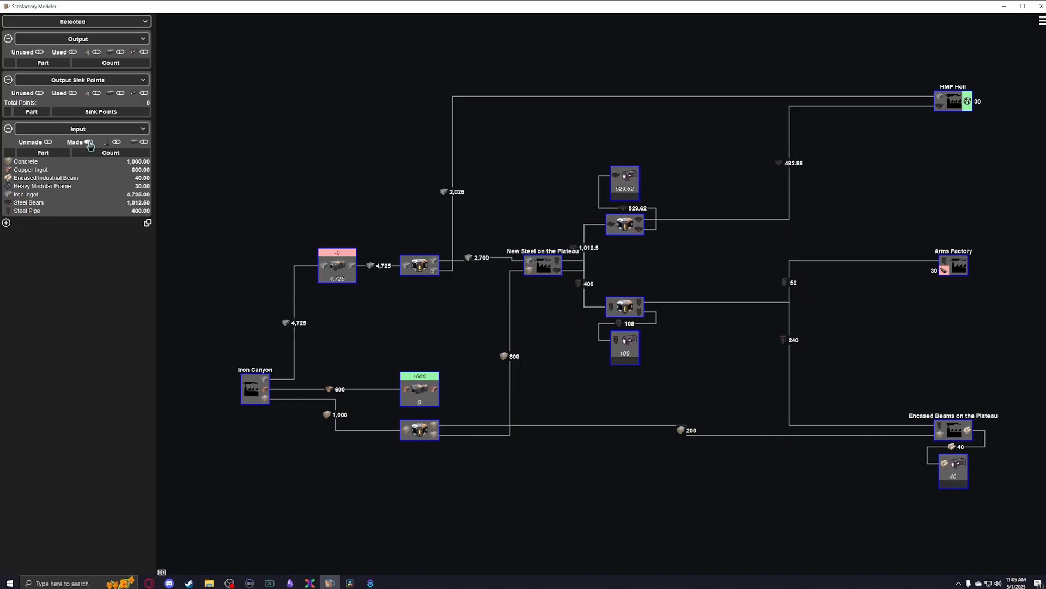
- Filter input totals by Made parts and enter the Iron Canyon factory's inner plan
click(89, 142)
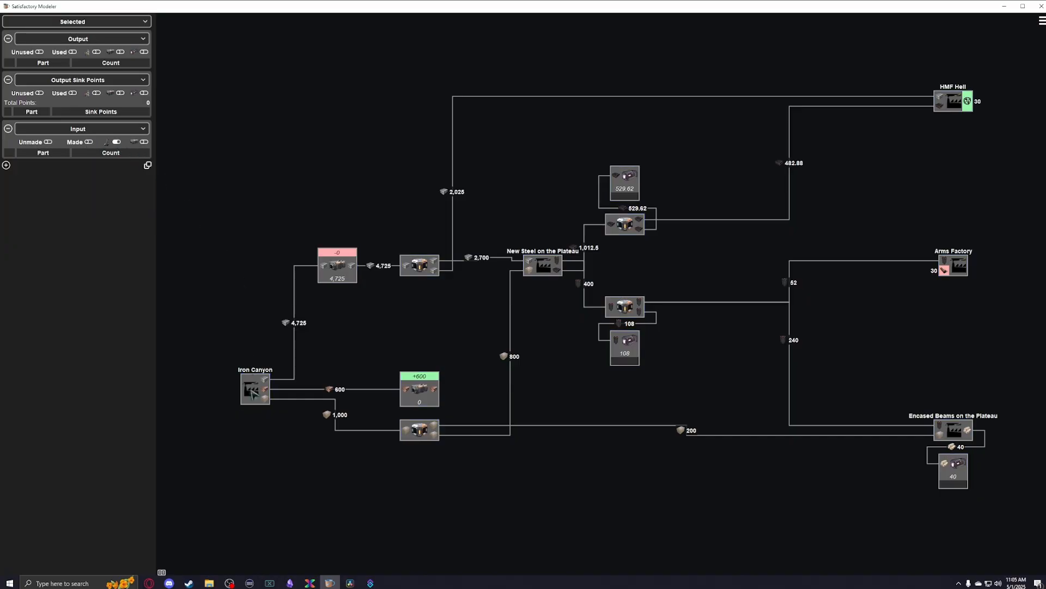
double_click(254, 389)
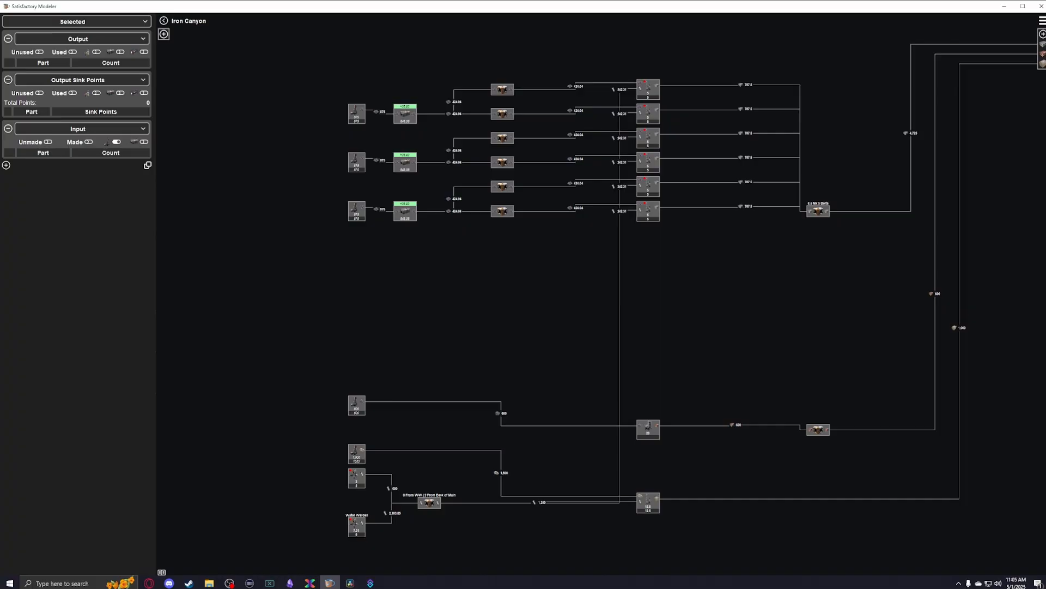
click(78, 21)
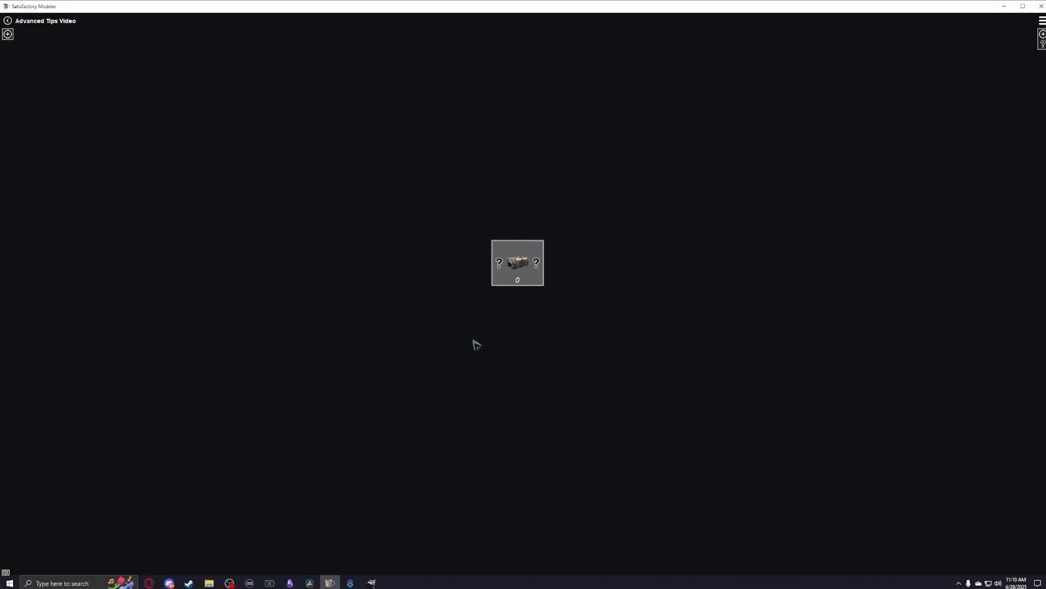
- Bring up the lone storage container's context menu with Title, type and fill-state options
right_click(518, 263)
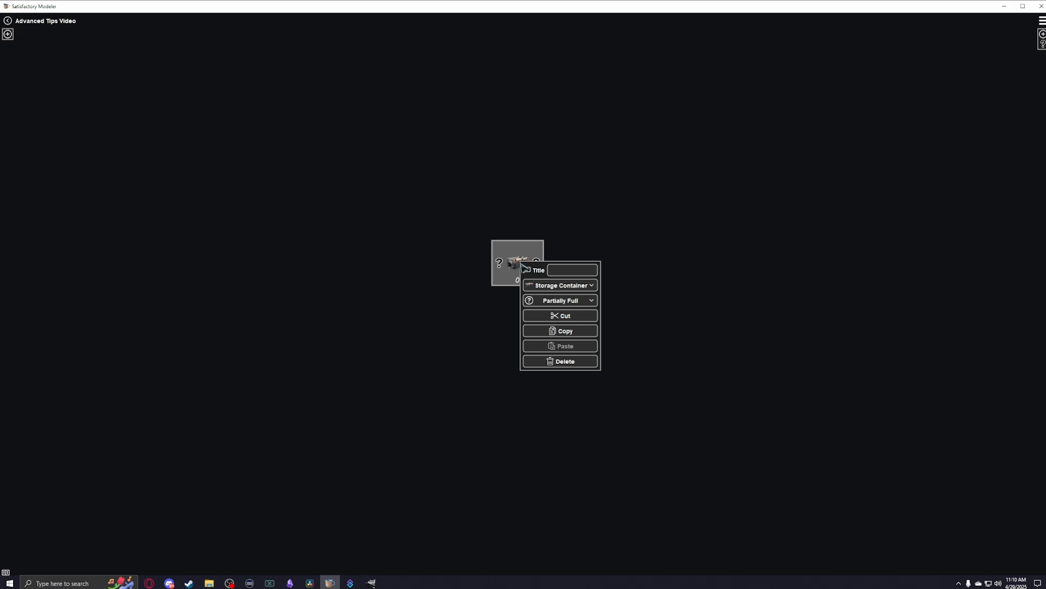
click(560, 301)
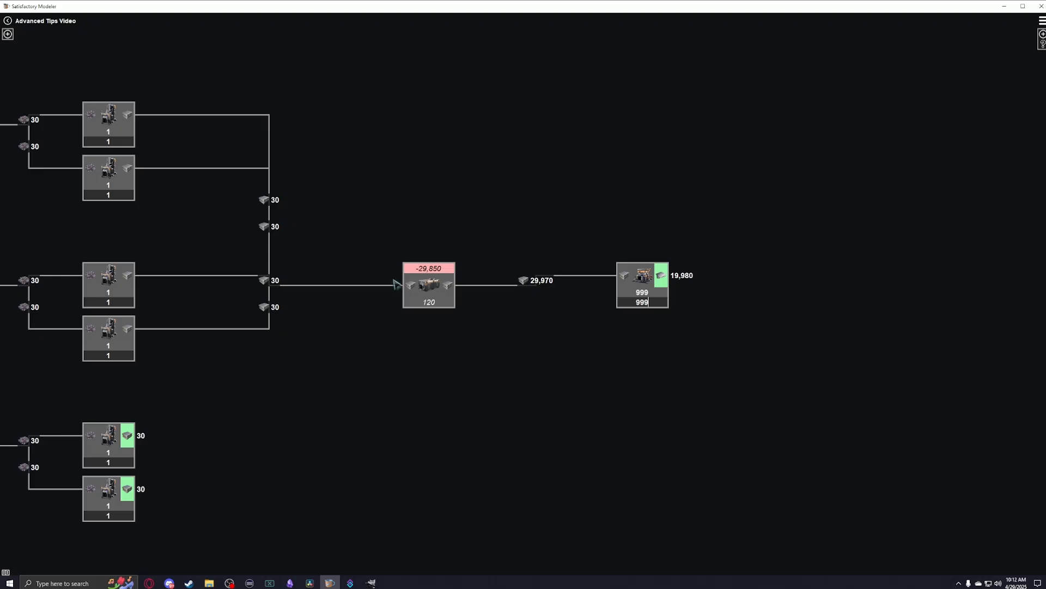
mouse_move(423, 291)
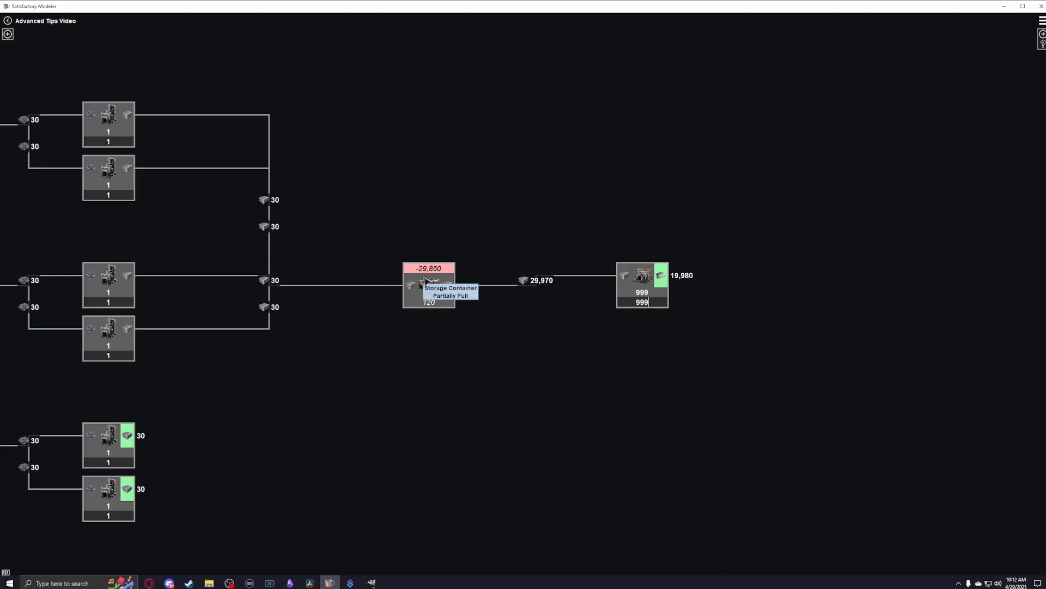
mouse_move(131, 438)
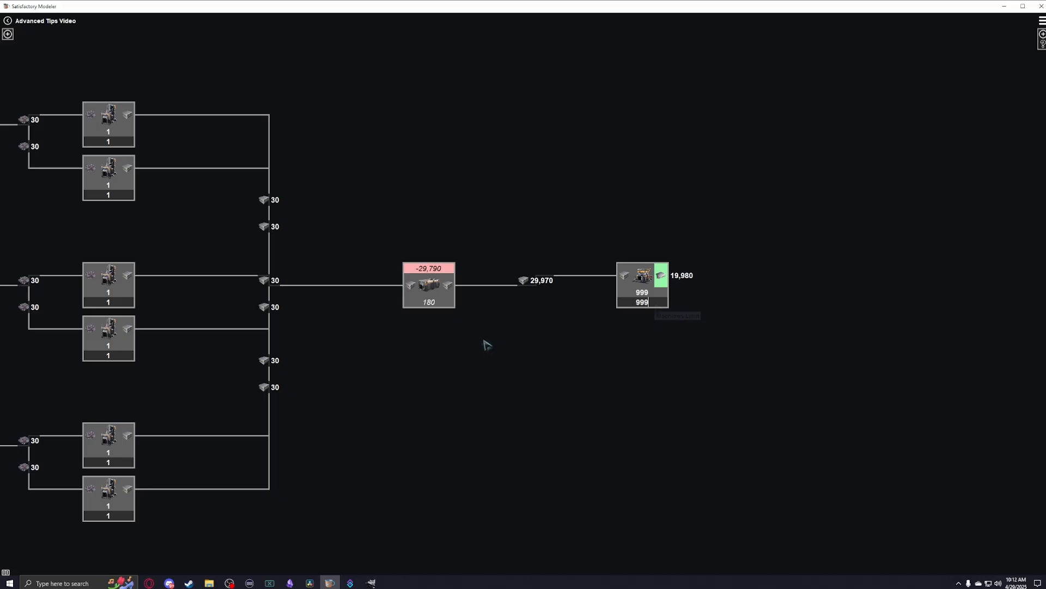
mouse_move(638, 280)
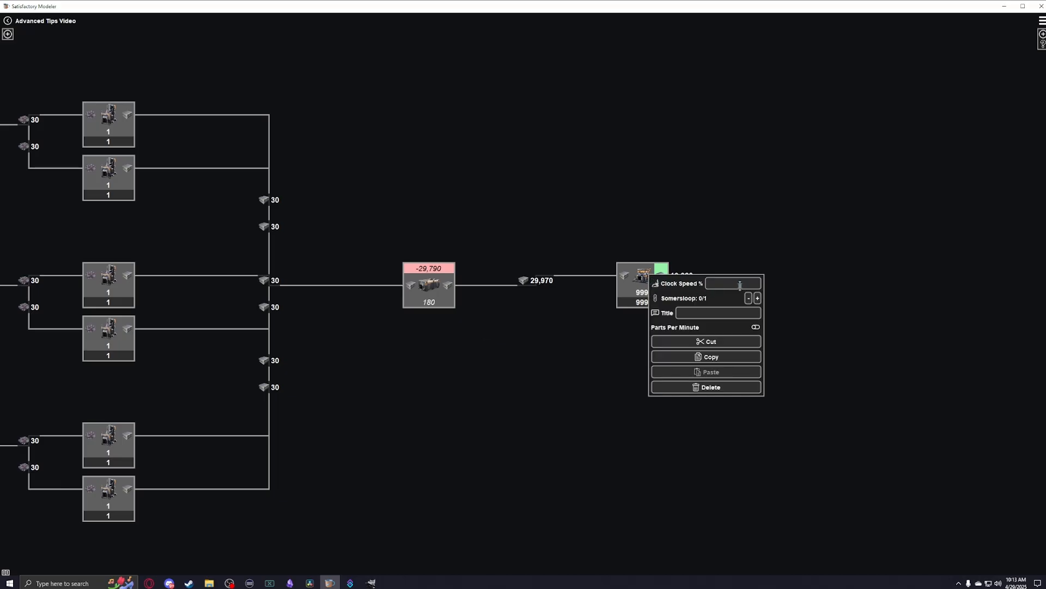
- Enter 250 for the end machine, then set a feeder machine's Clock Speed % to 50 so it supplies 15
text(250)
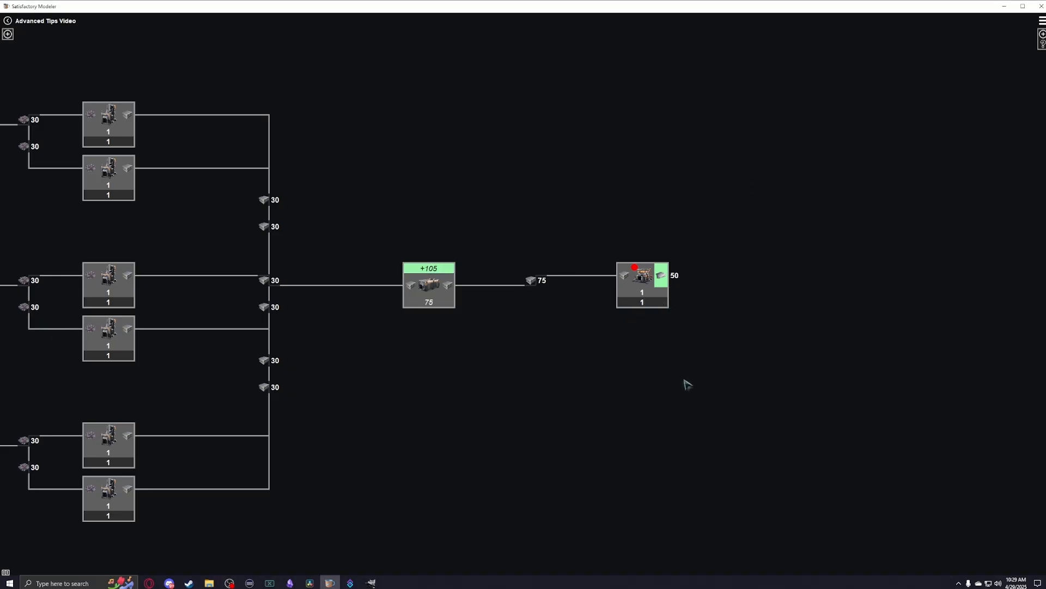
right_click(107, 283)
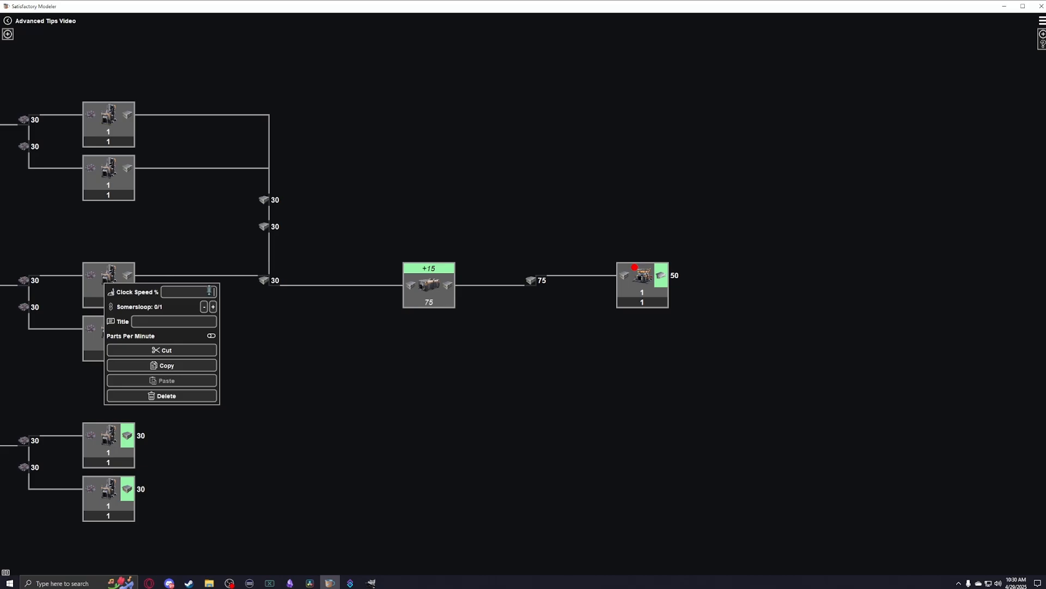
text(50)
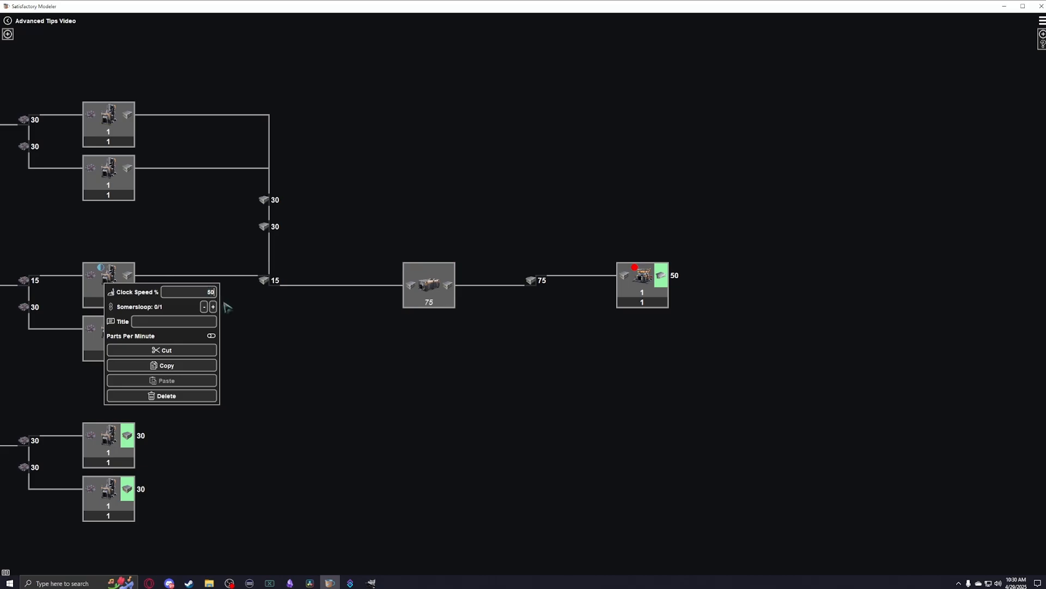
click(490, 387)
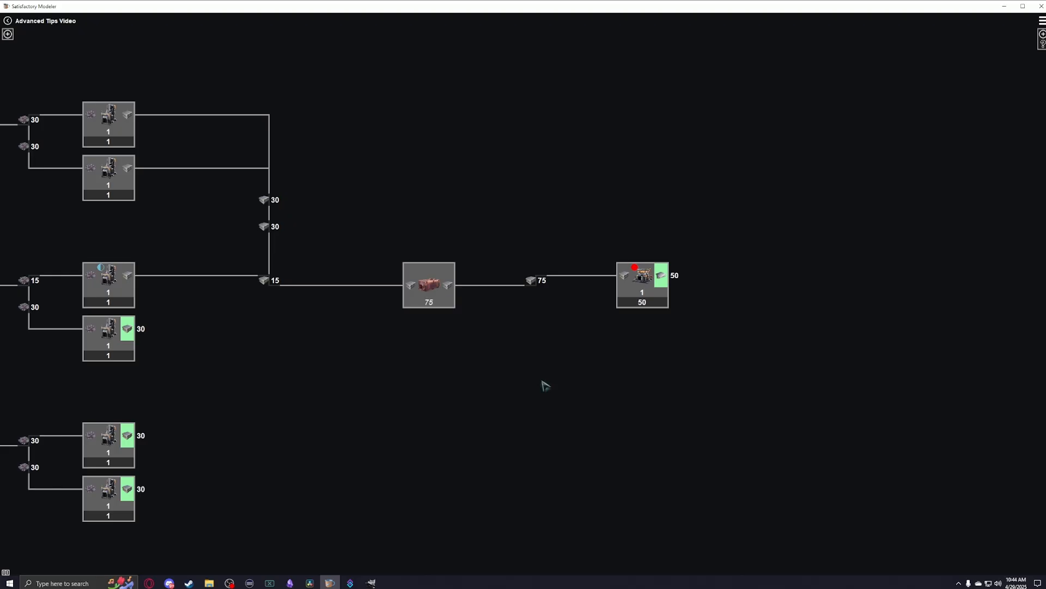
- Set the storage container between the feeders and end machine to Empty via its fill-state dropdown
right_click(429, 285)
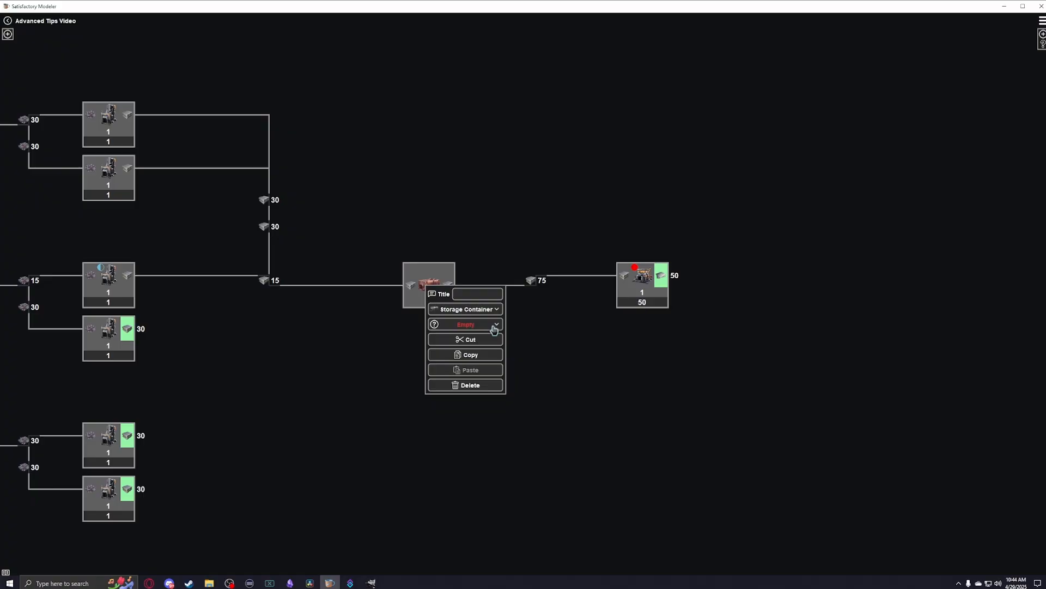
click(494, 324)
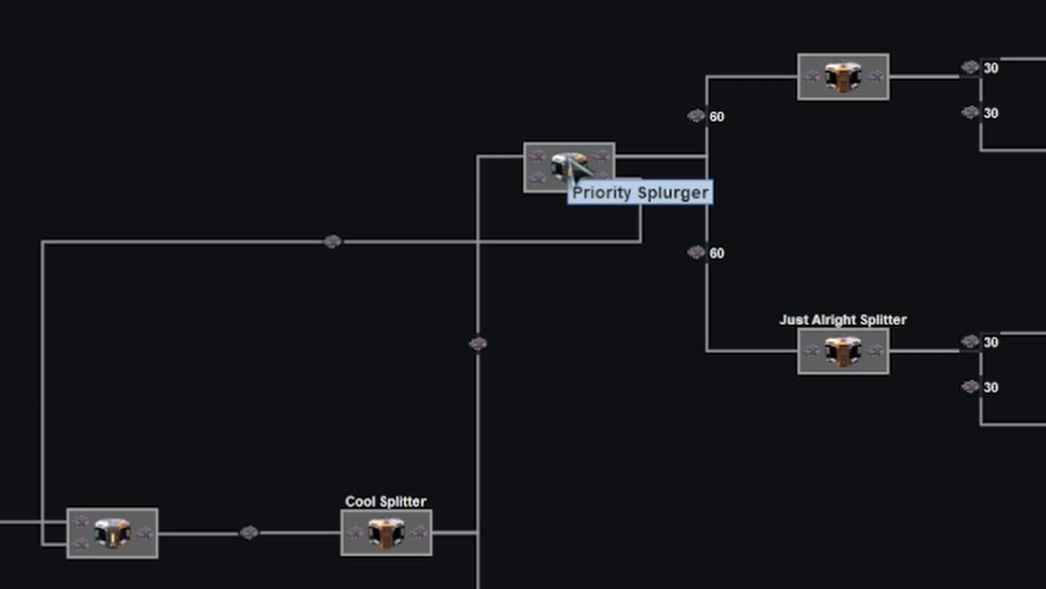
- Bring up the settings of the Priority Splurger splitter in the splitter chain
right_click(564, 166)
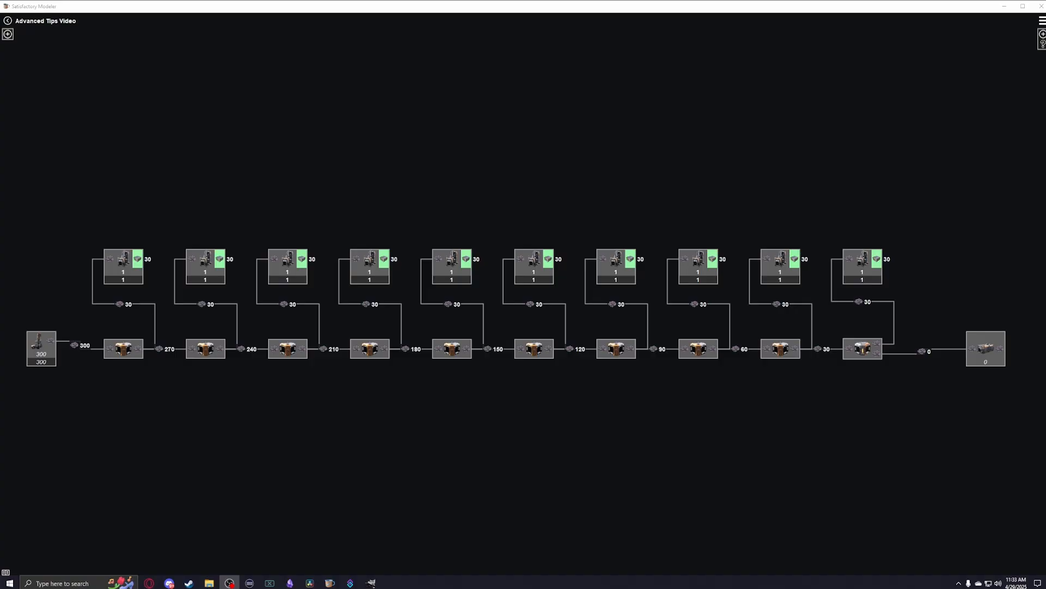
mouse_move(427, 464)
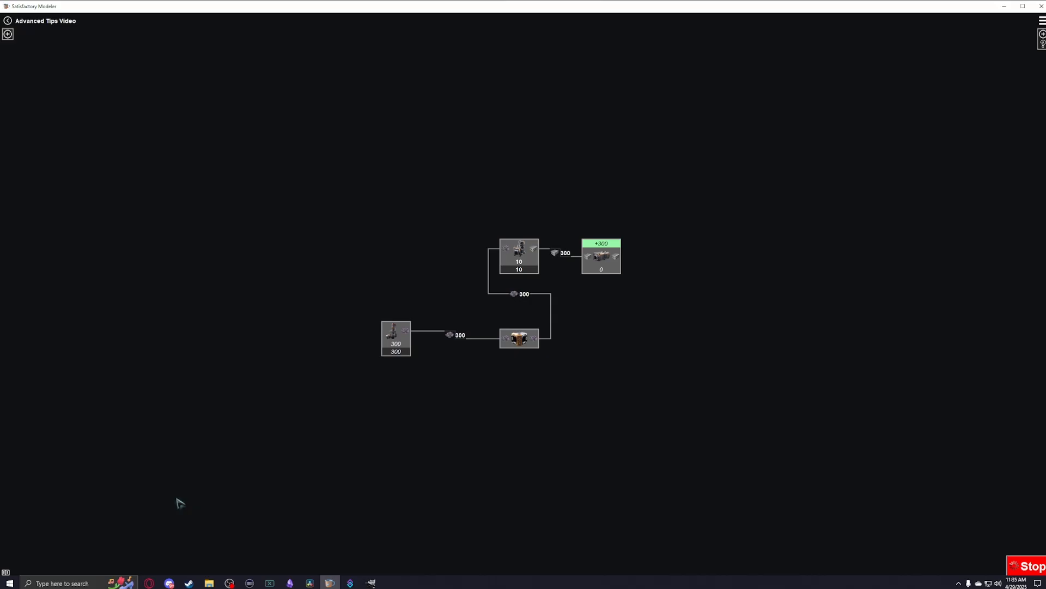
mouse_move(508, 550)
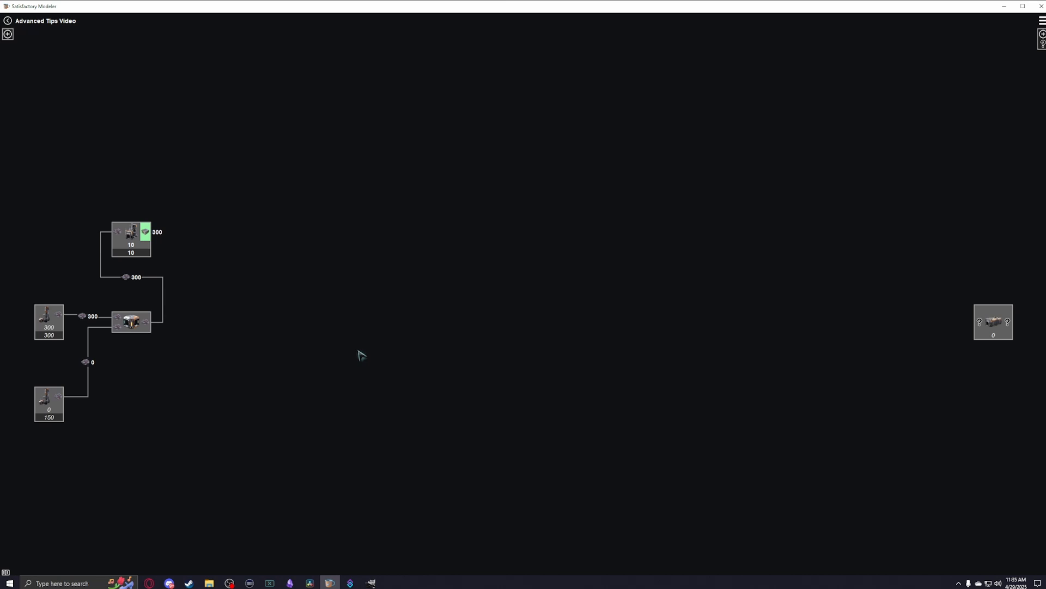
drag(363, 355, 39, 457)
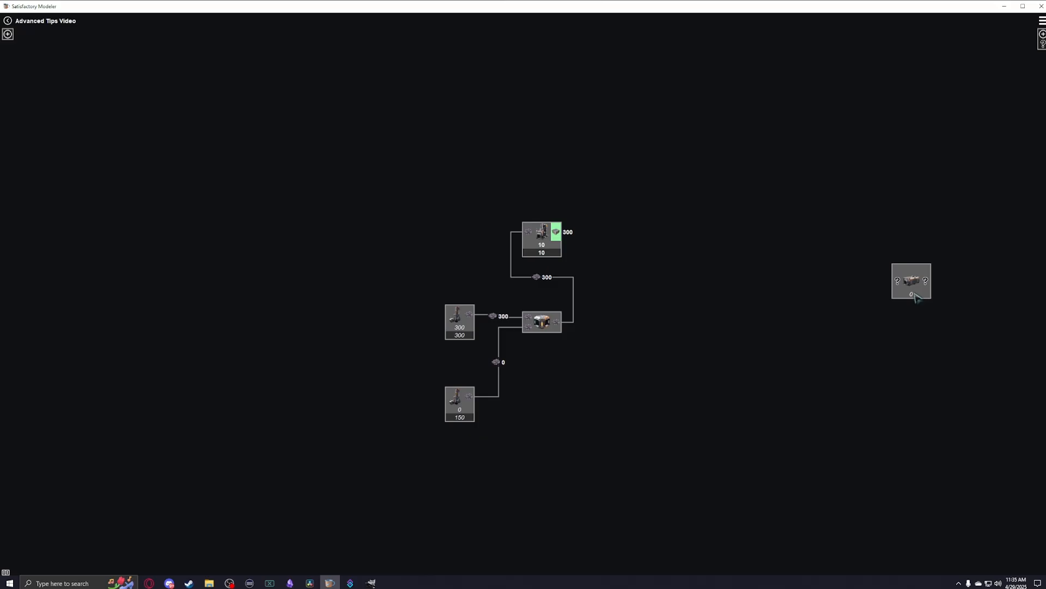
drag(912, 281, 665, 239)
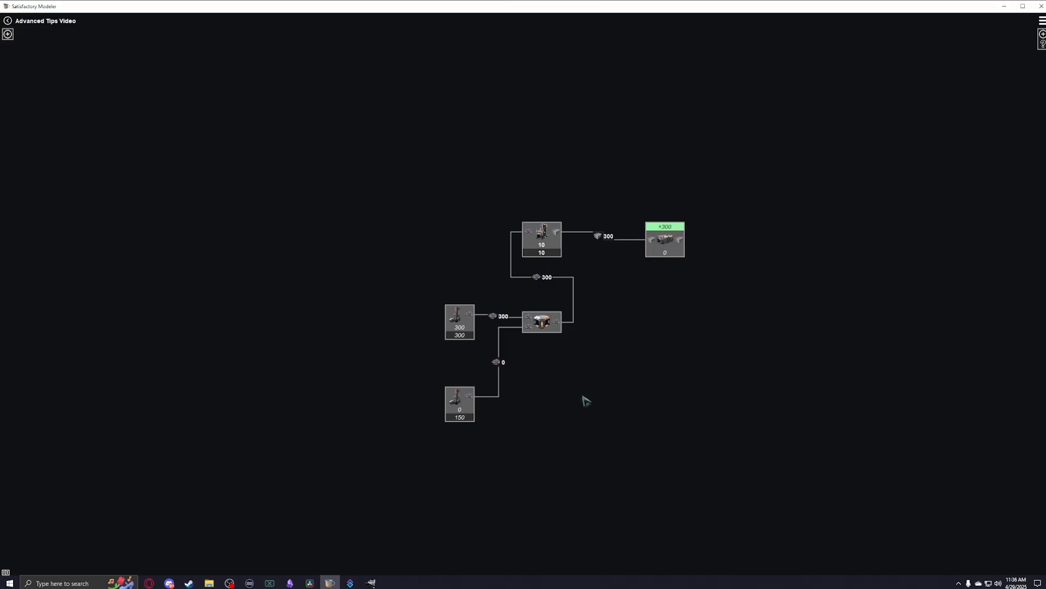
mouse_move(573, 266)
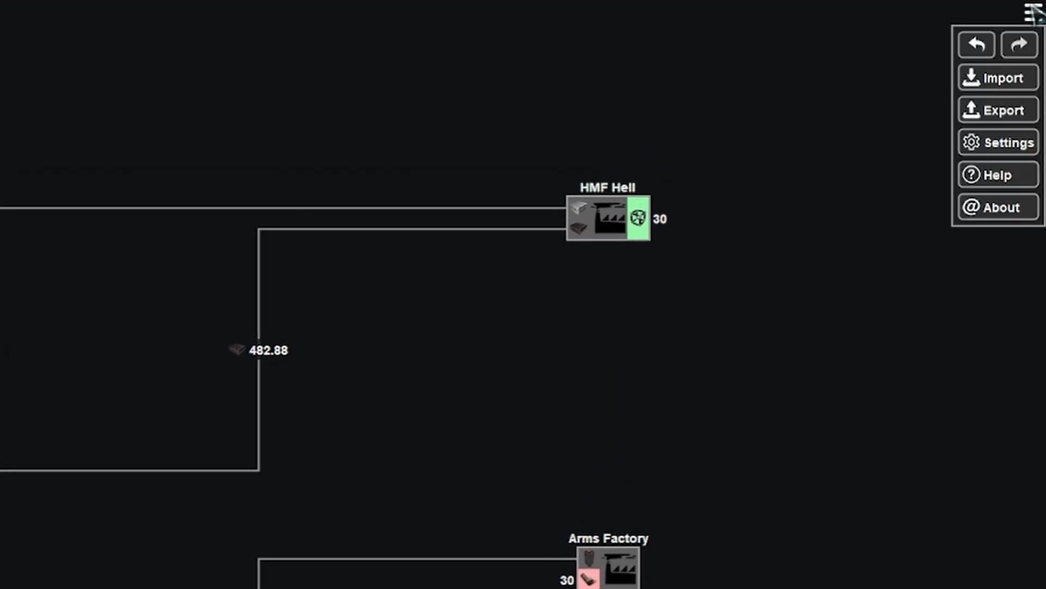
mouse_move(998, 159)
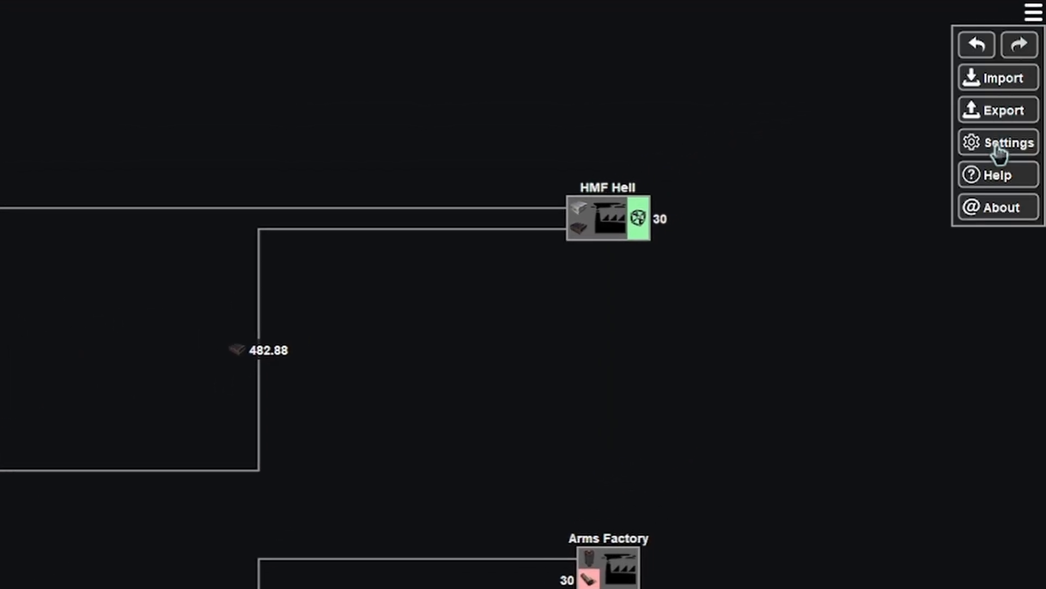
- Show the Settings panel with the Calculator mode set to Full
click(998, 143)
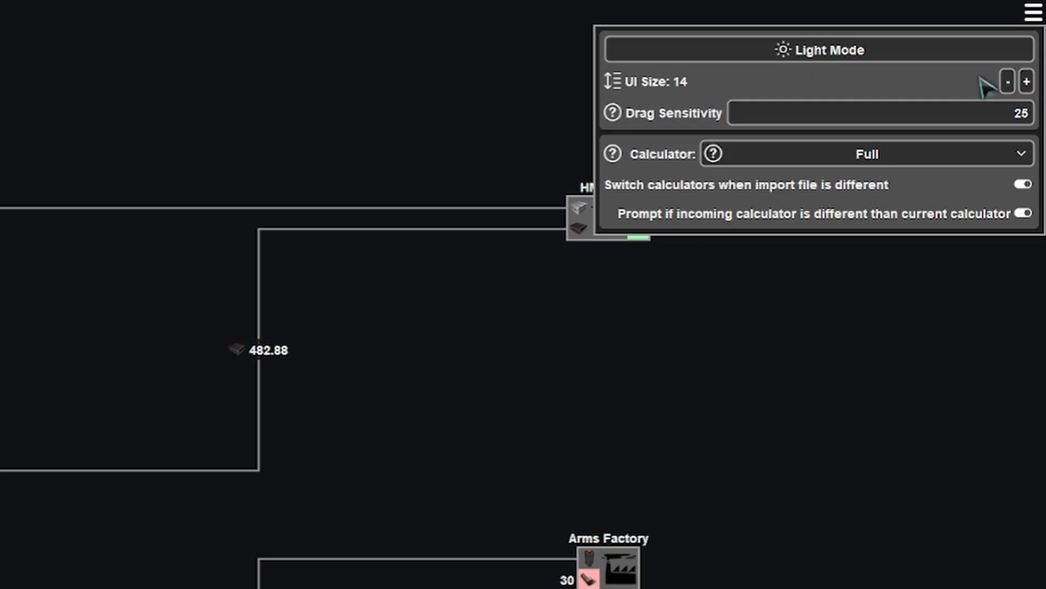
mouse_move(1024, 156)
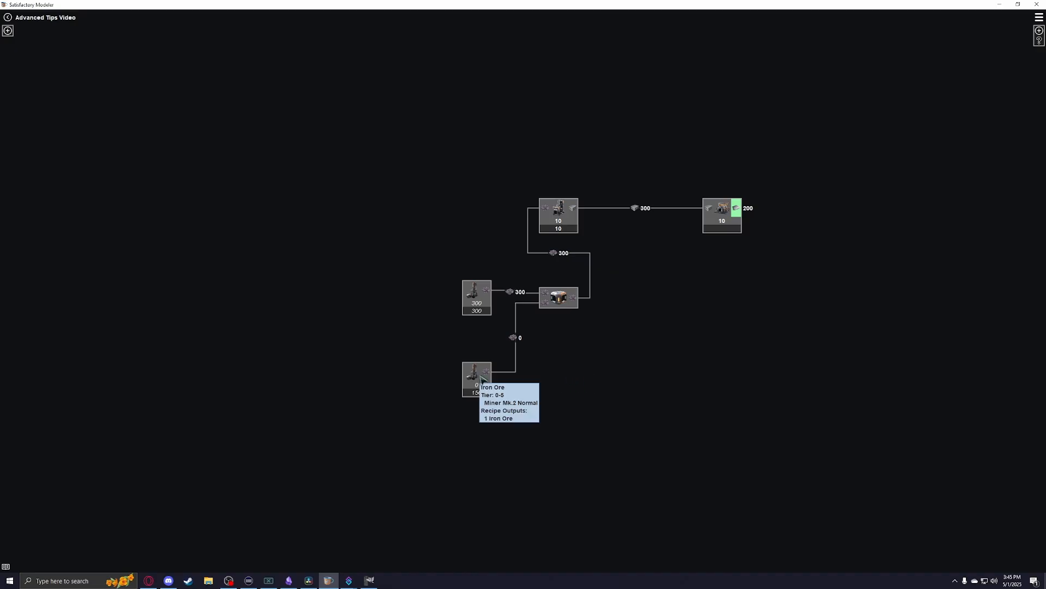
mouse_move(565, 231)
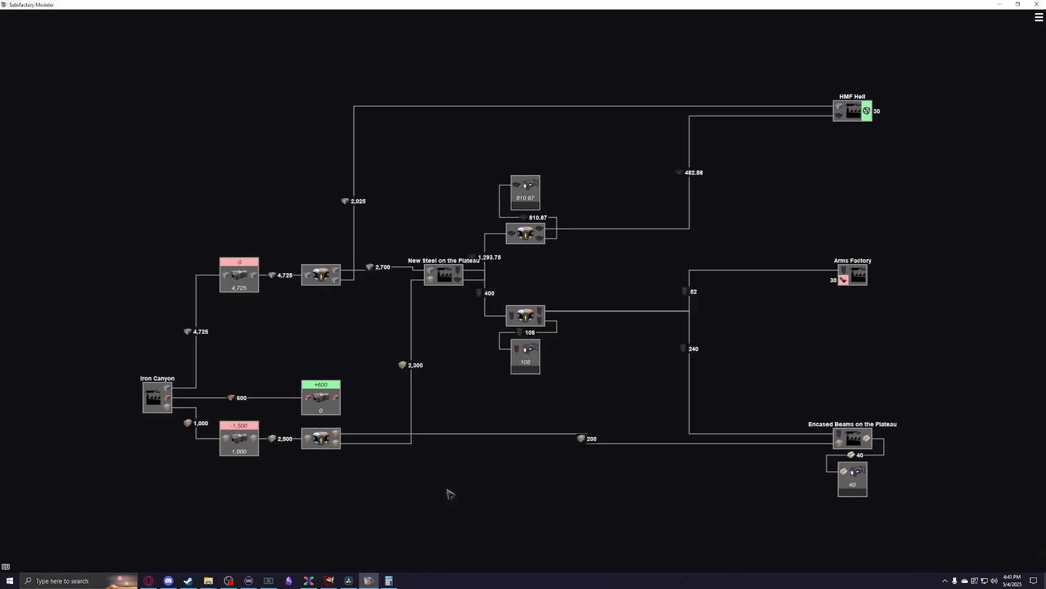
mouse_move(632, 362)
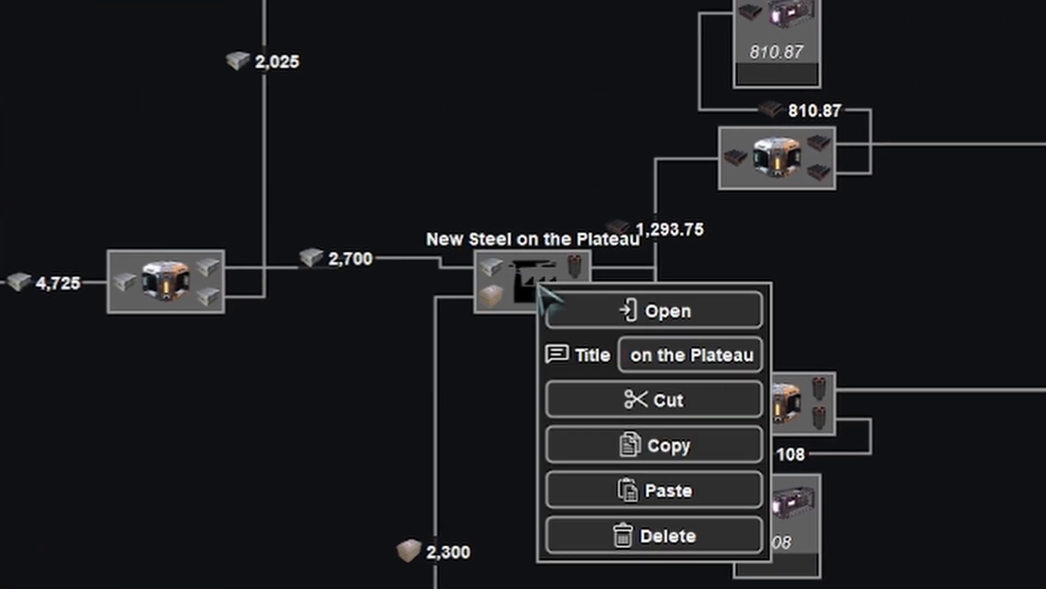
- Enter the New Steel on the Plateau sub-factory to see its machines
click(656, 309)
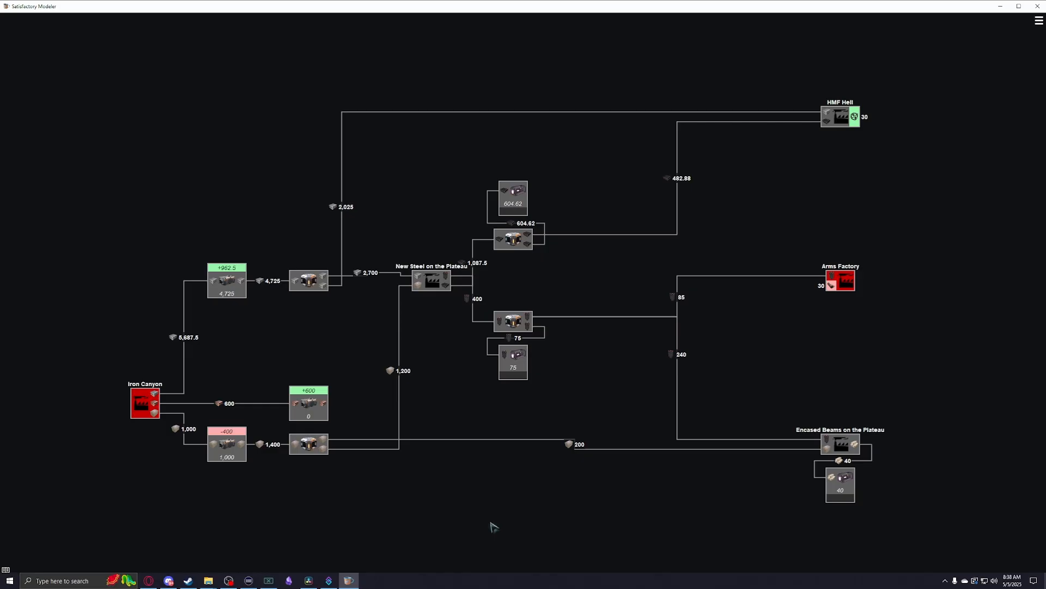
- Bring up the context options for the Iron Canyon sub-factory node
right_click(145, 405)
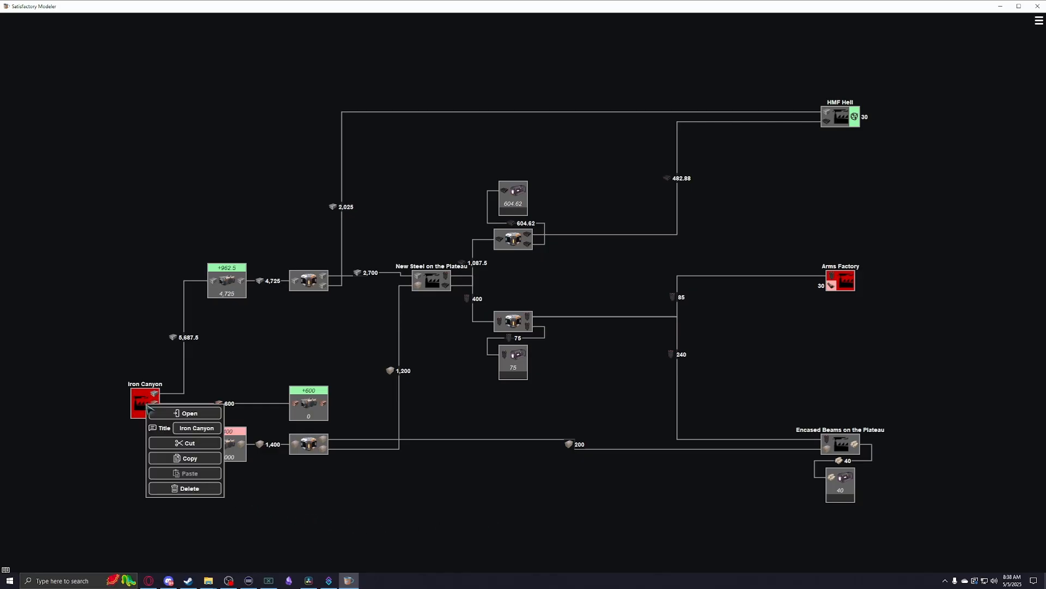
- Enter Iron Canyon's inner plan showing its miners, smelters and constructors
click(189, 413)
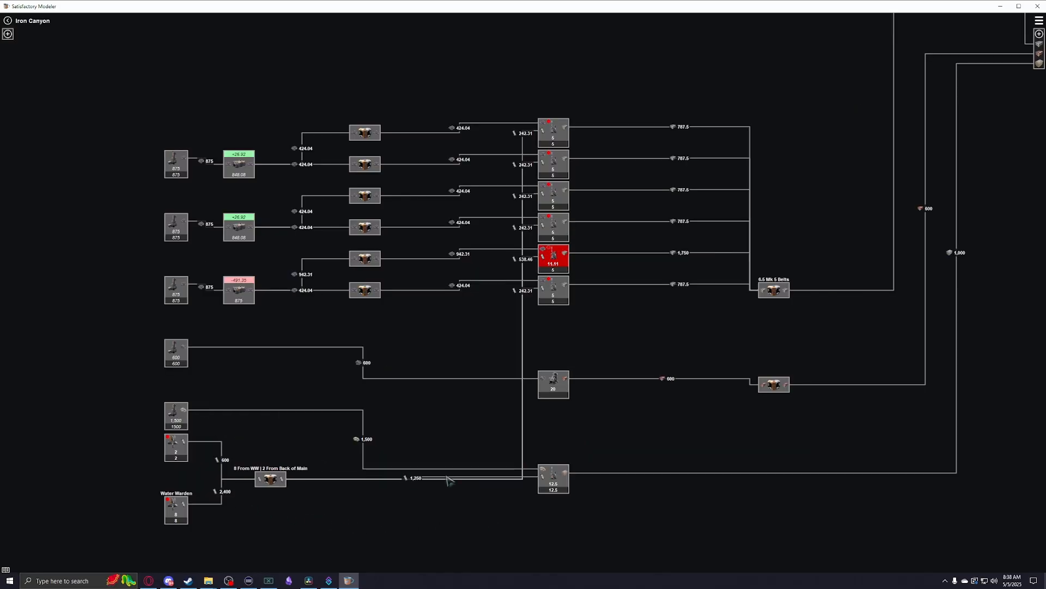
mouse_move(669, 500)
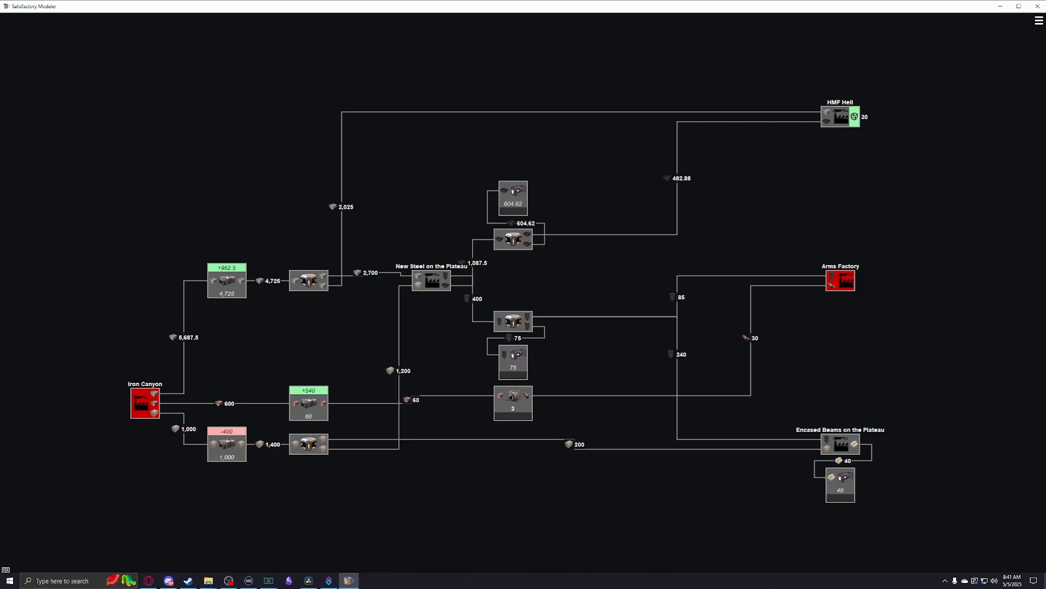
mouse_move(593, 252)
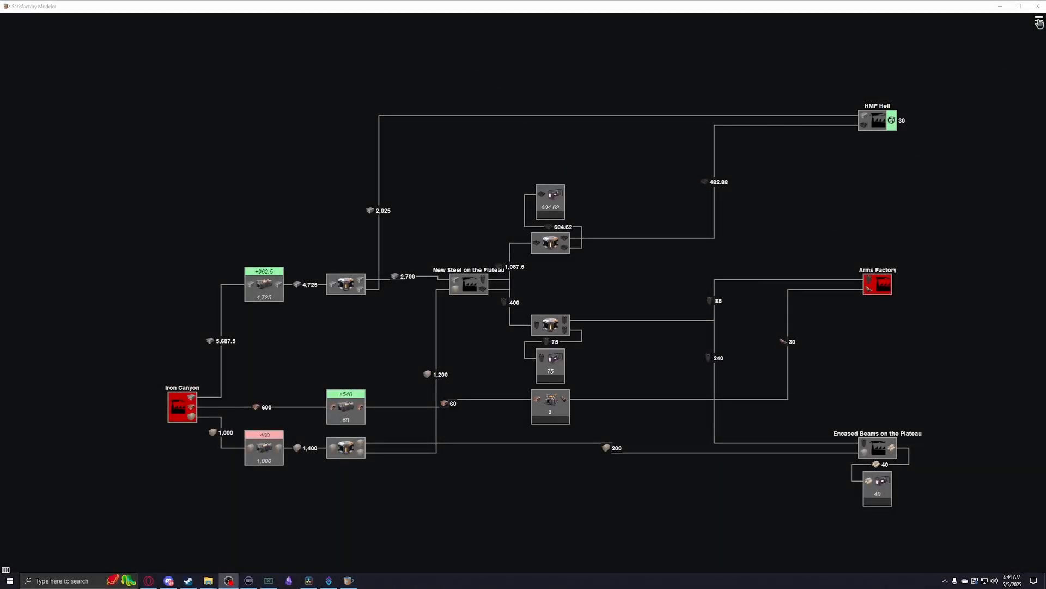
- Bring up the General page of the program settings from the hamburger menu
click(1038, 22)
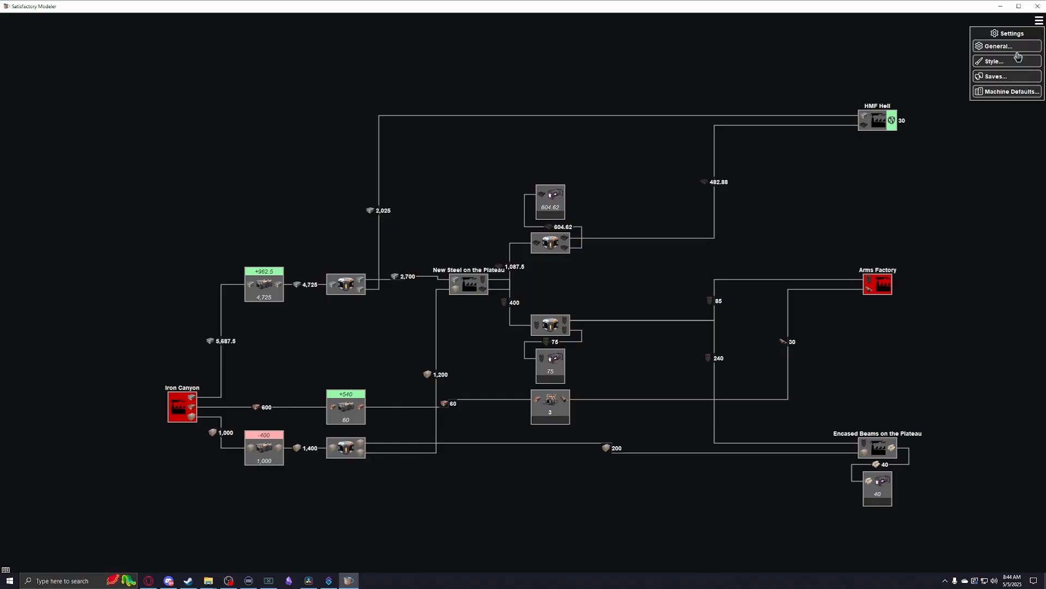
click(997, 46)
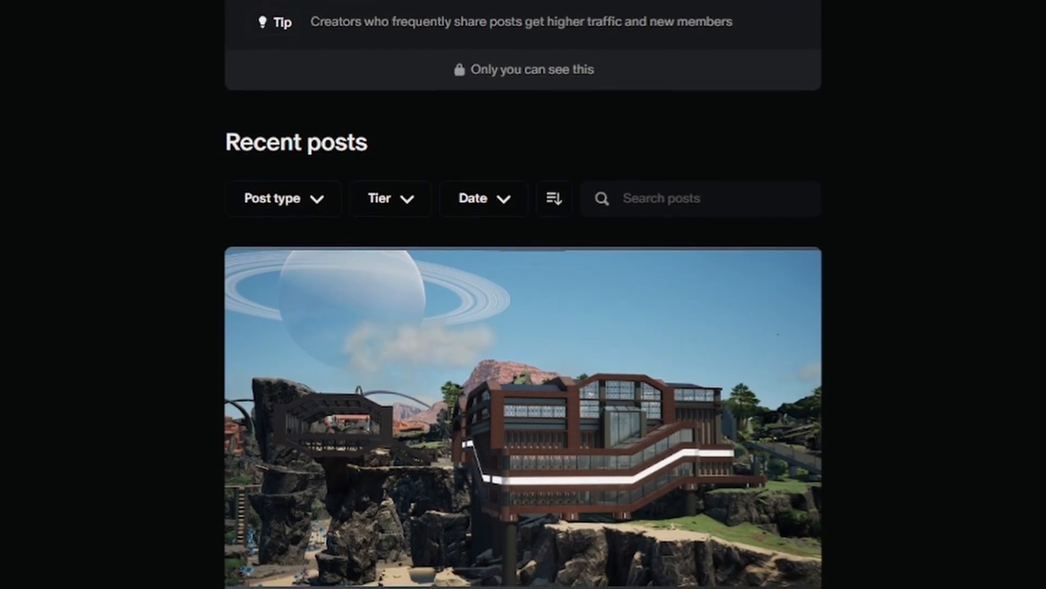
- Scroll down to the Megaprint - Main Base & Attached Train Station post and its description
scroll(down, 3)
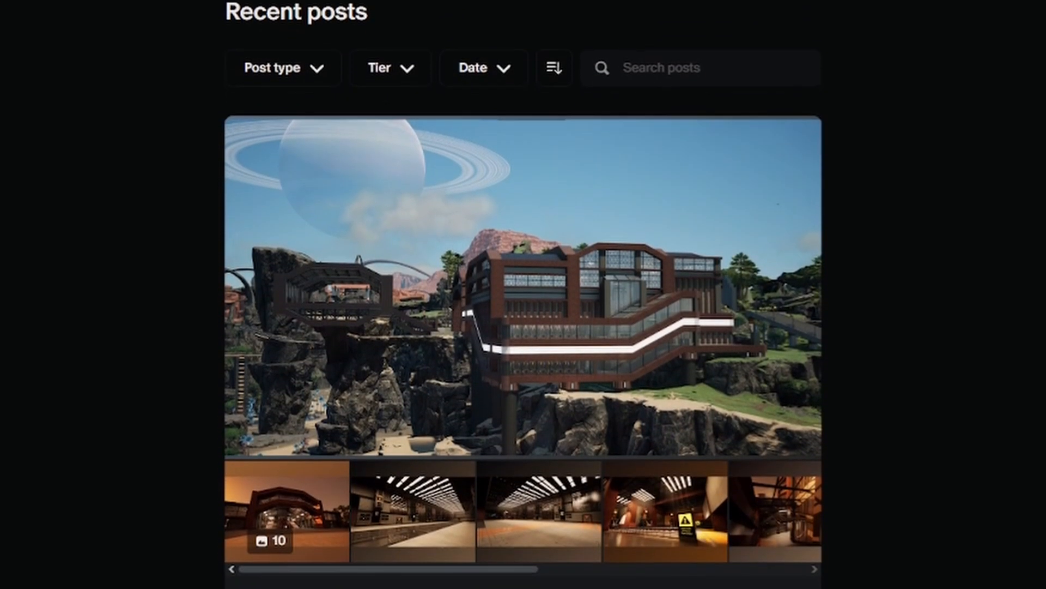
scroll(down, 3)
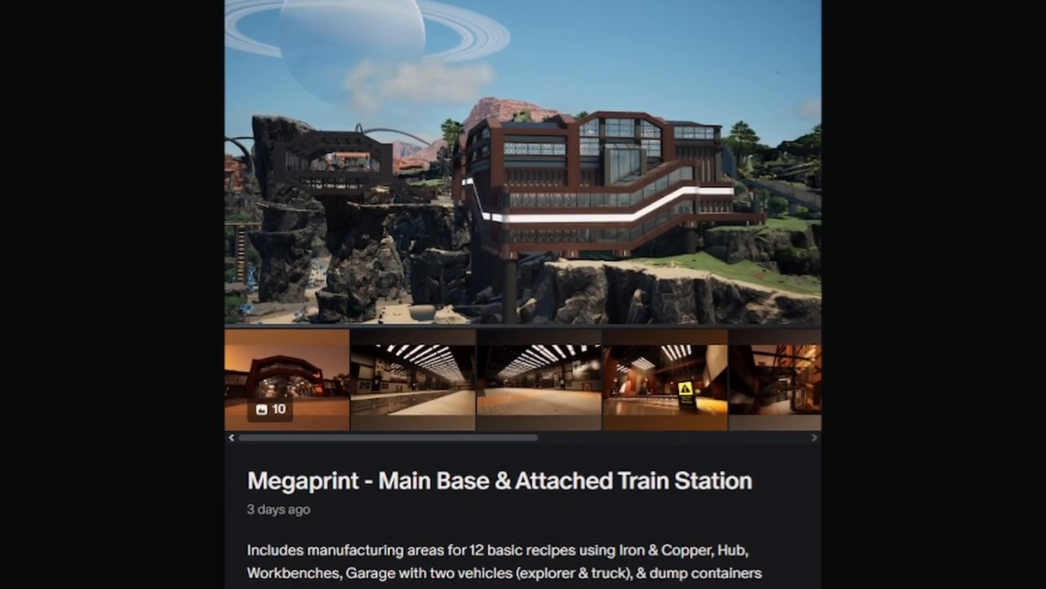
scroll(down, 3)
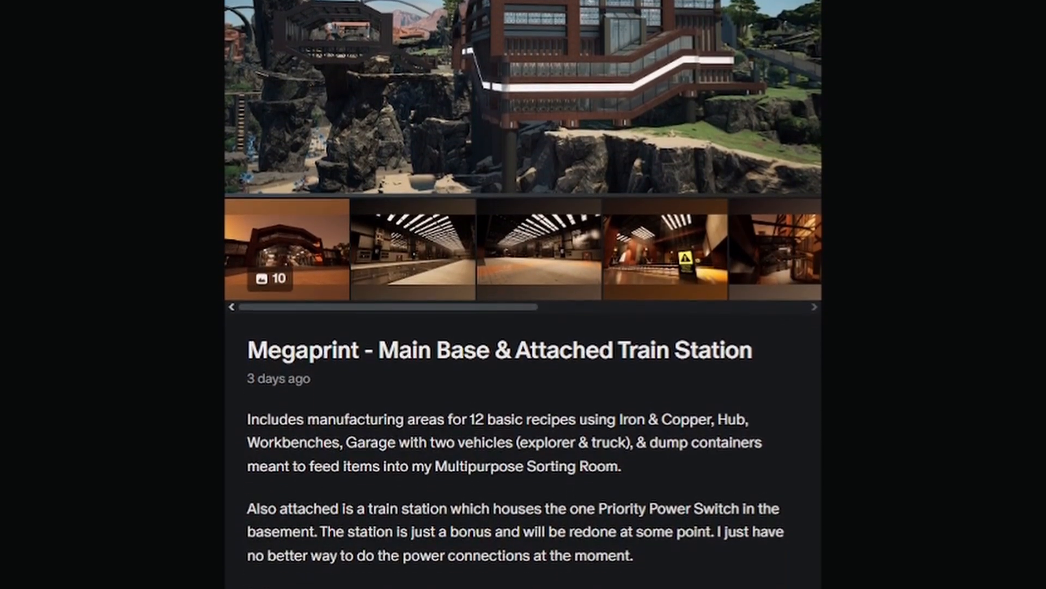
scroll(down, 3)
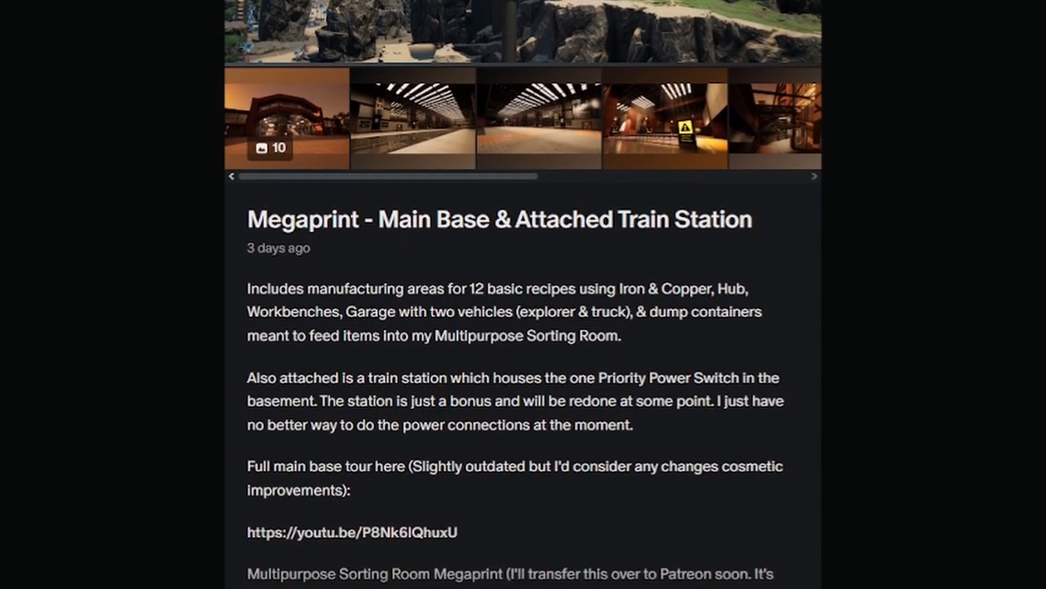
scroll(down, 3)
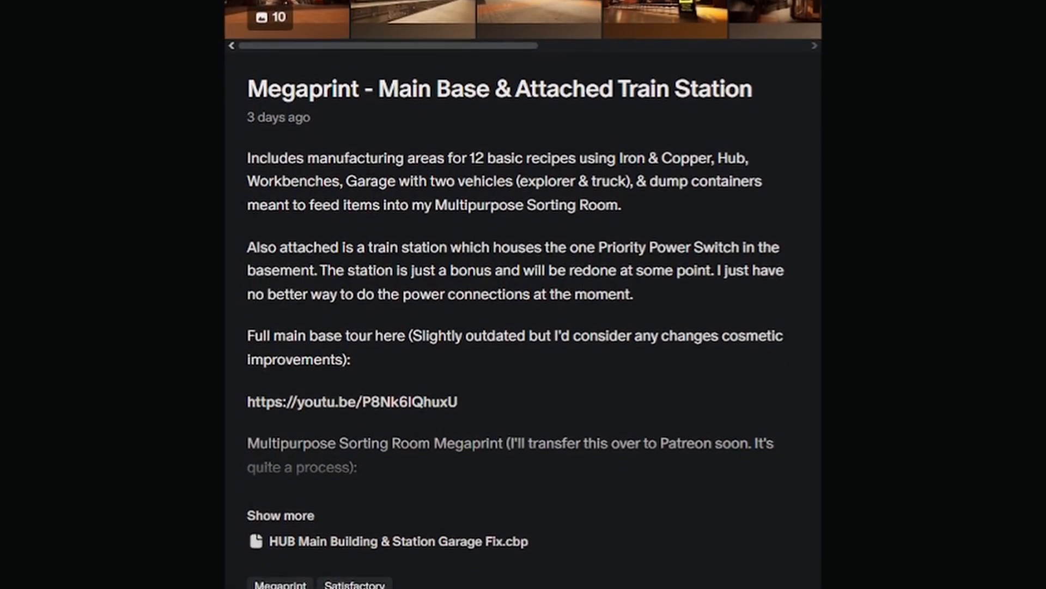